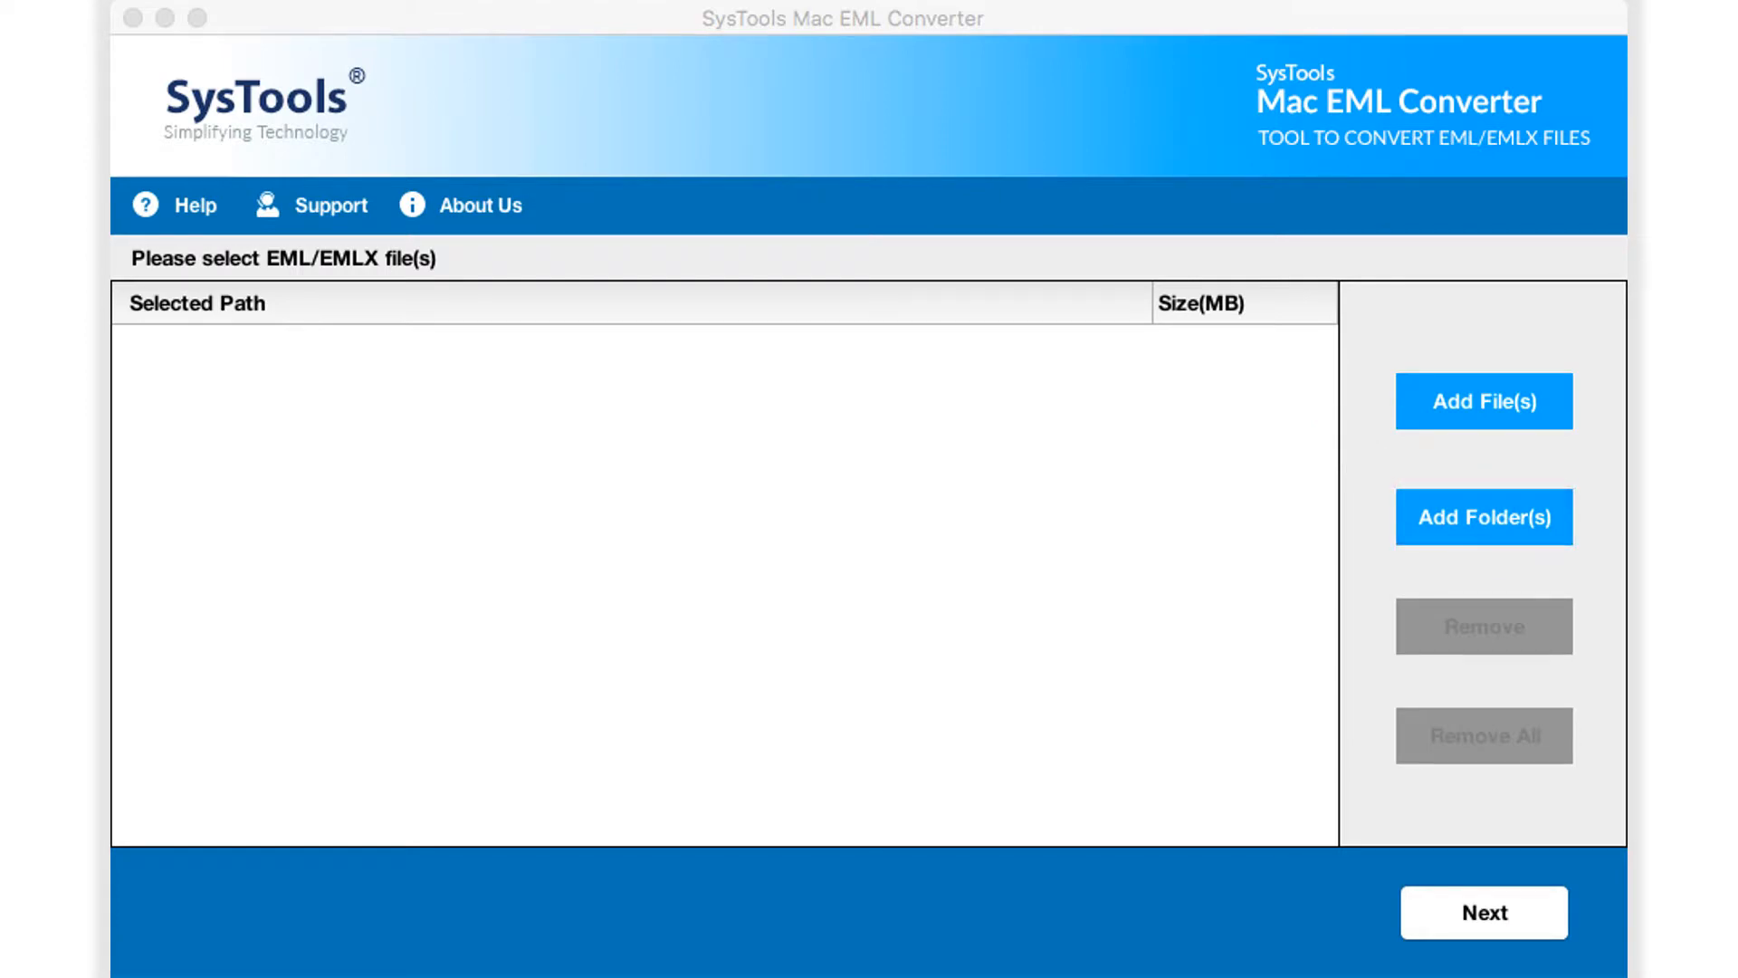
Step: Add the two Next '17 highlights emails and the Google Account security email from EML Files
click(1483, 400)
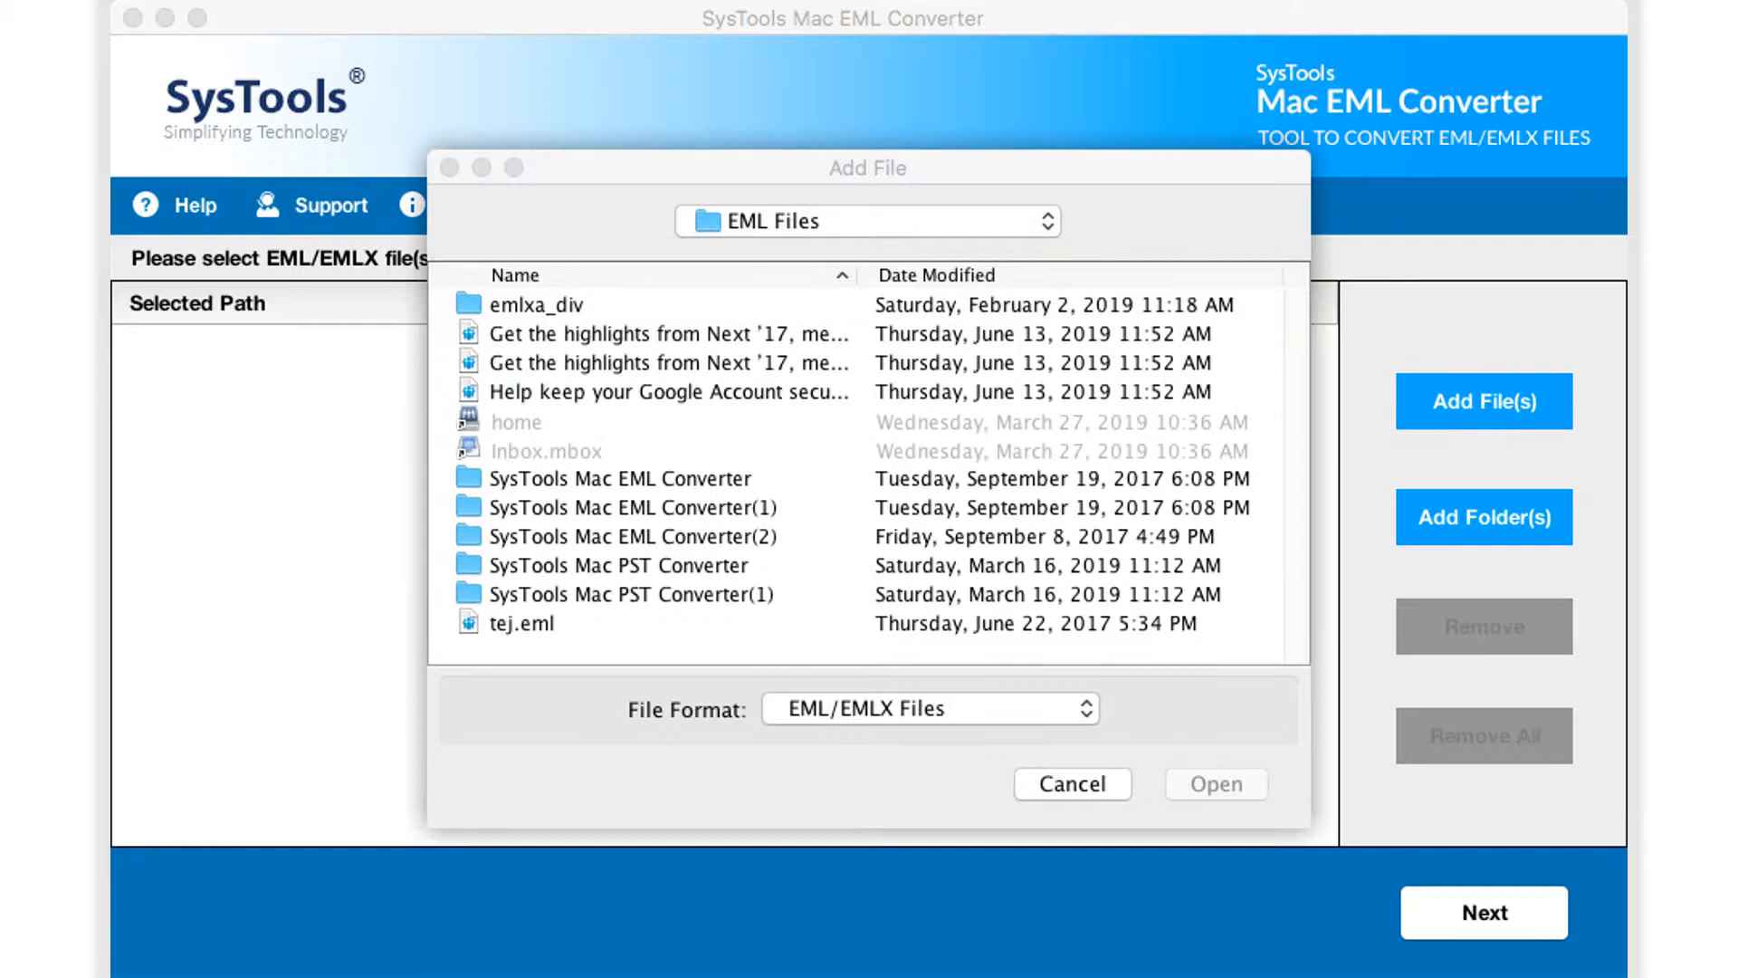
click(670, 334)
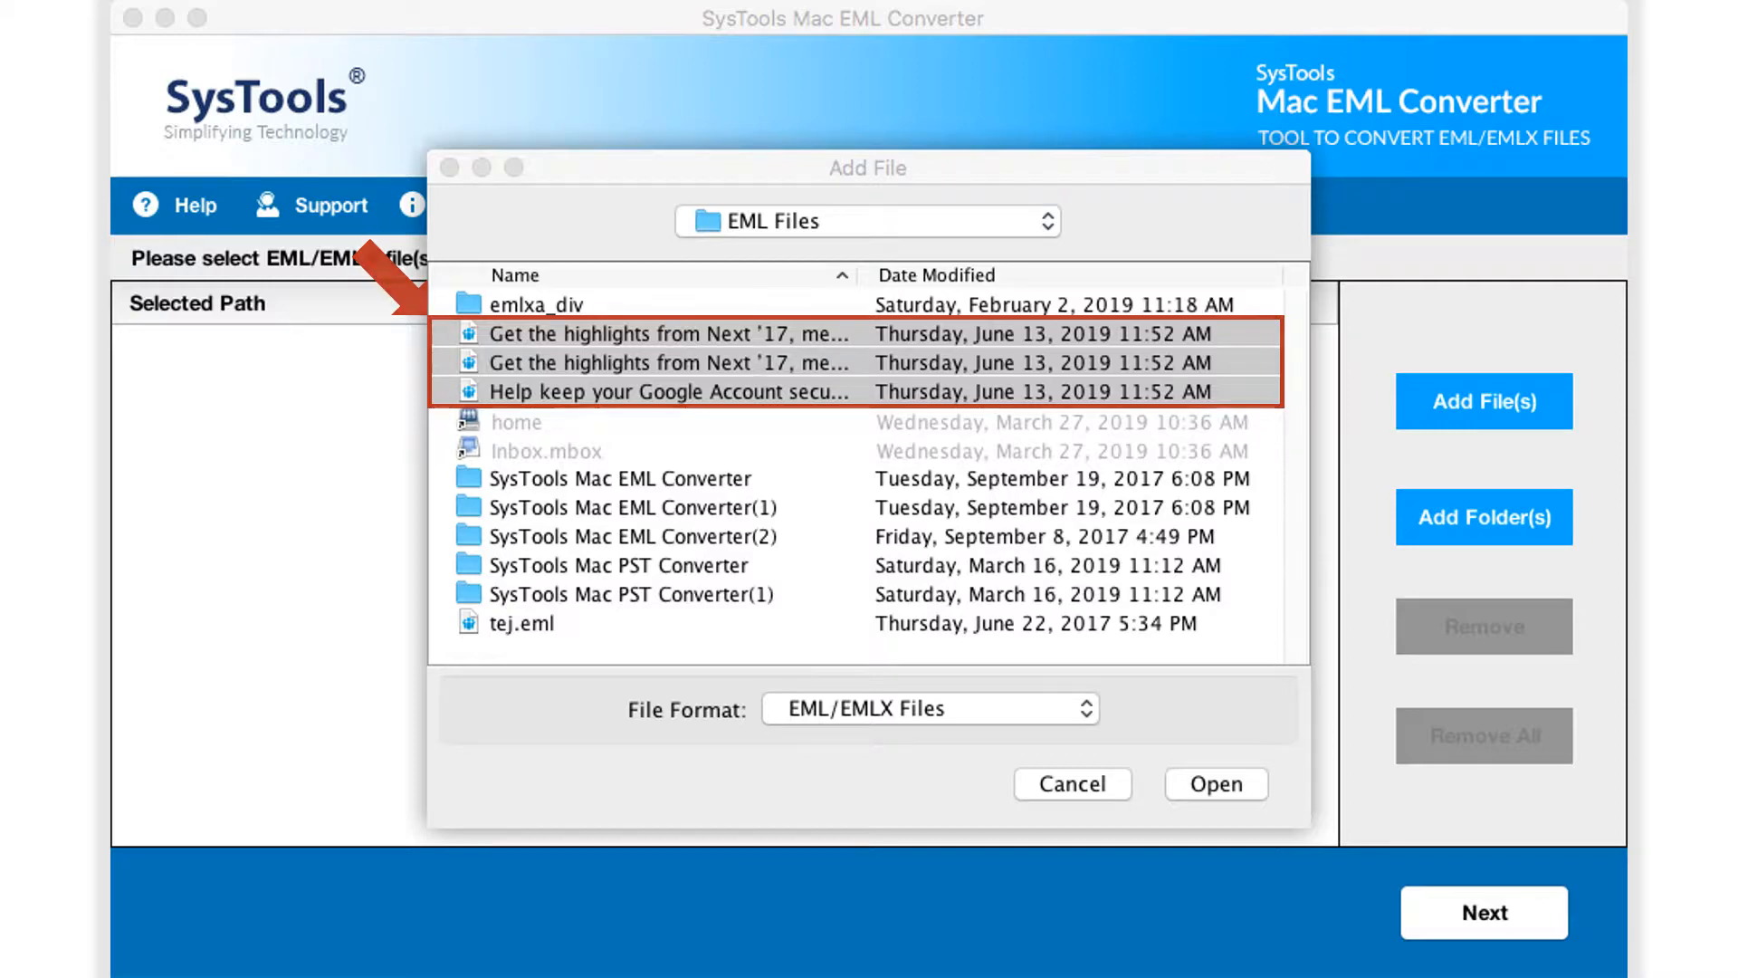
click(1215, 784)
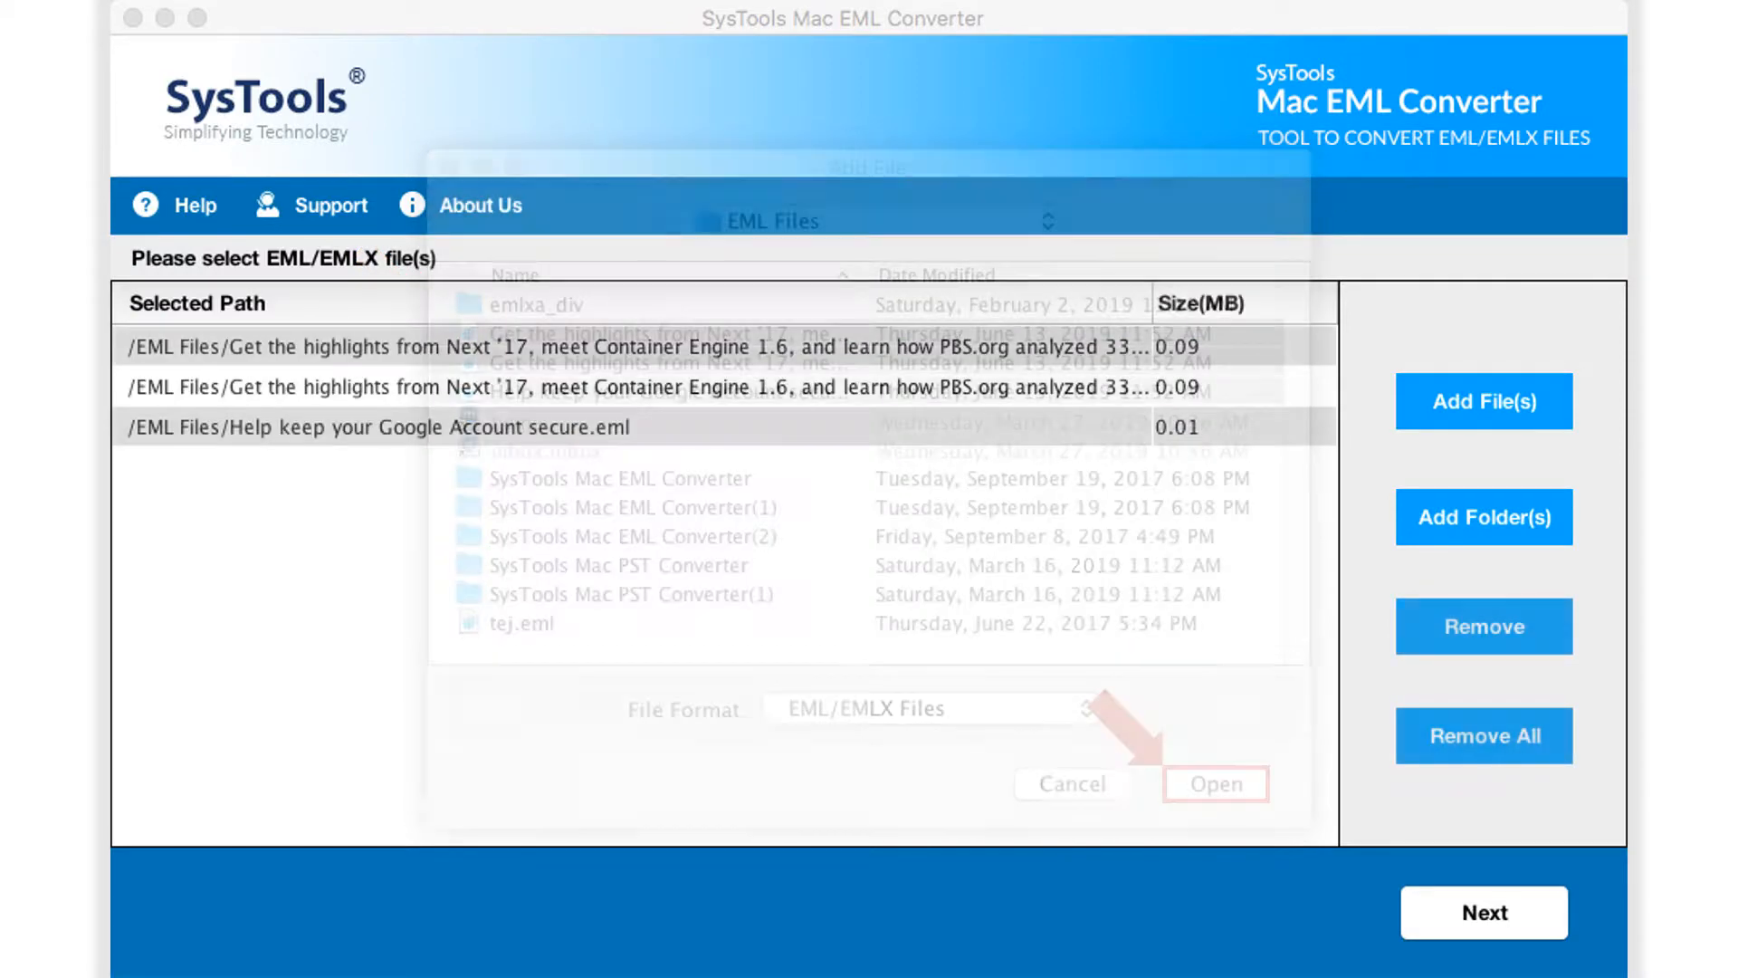
click(1215, 784)
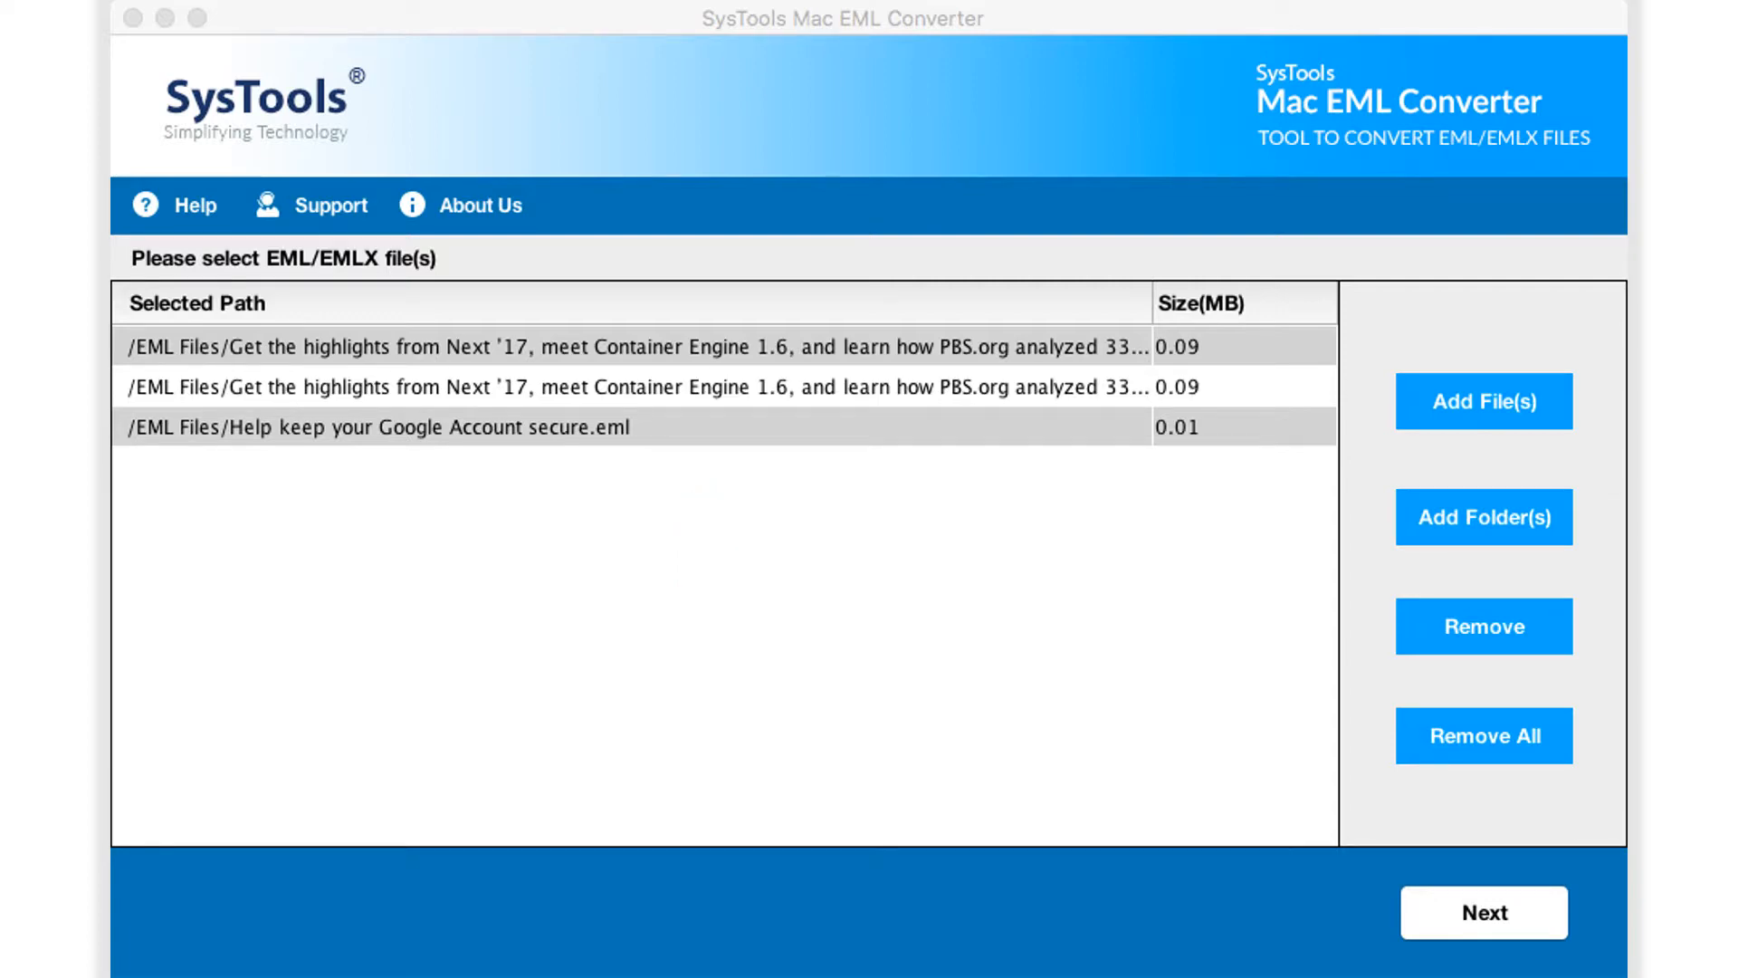
Step: Add 186340.emlx, 186341.emlx and 186342.emlx from emlxa_div, bringing the queue to six emails
click(1483, 400)
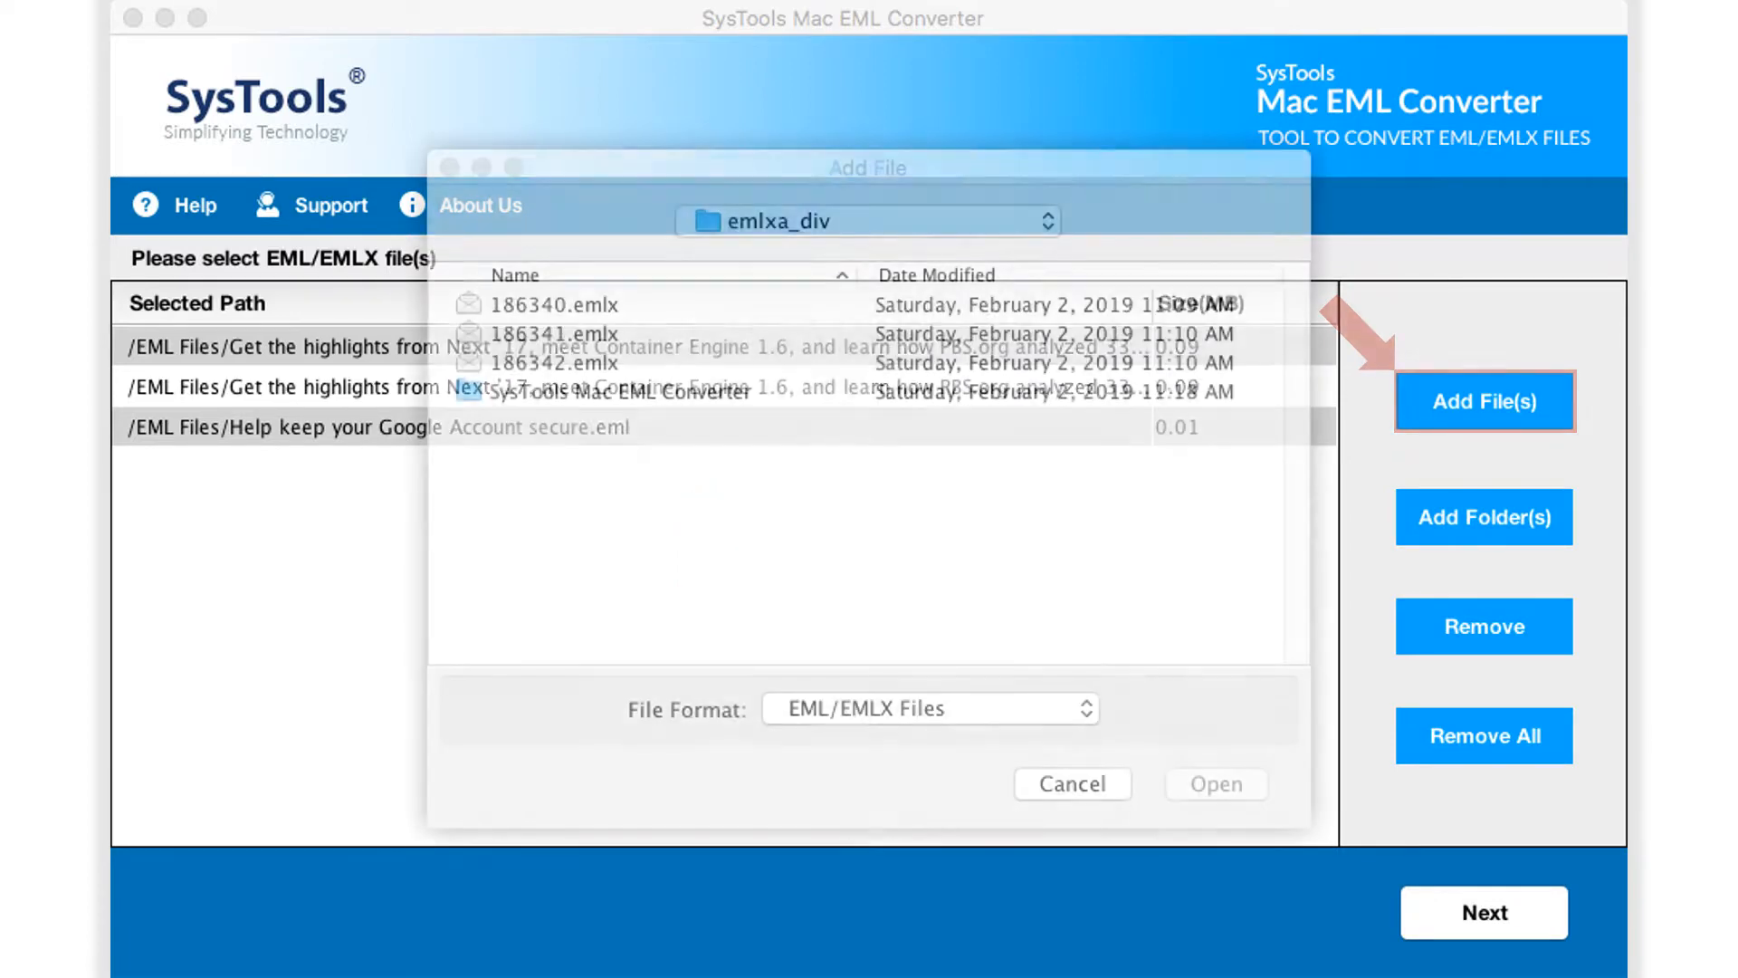
click(554, 304)
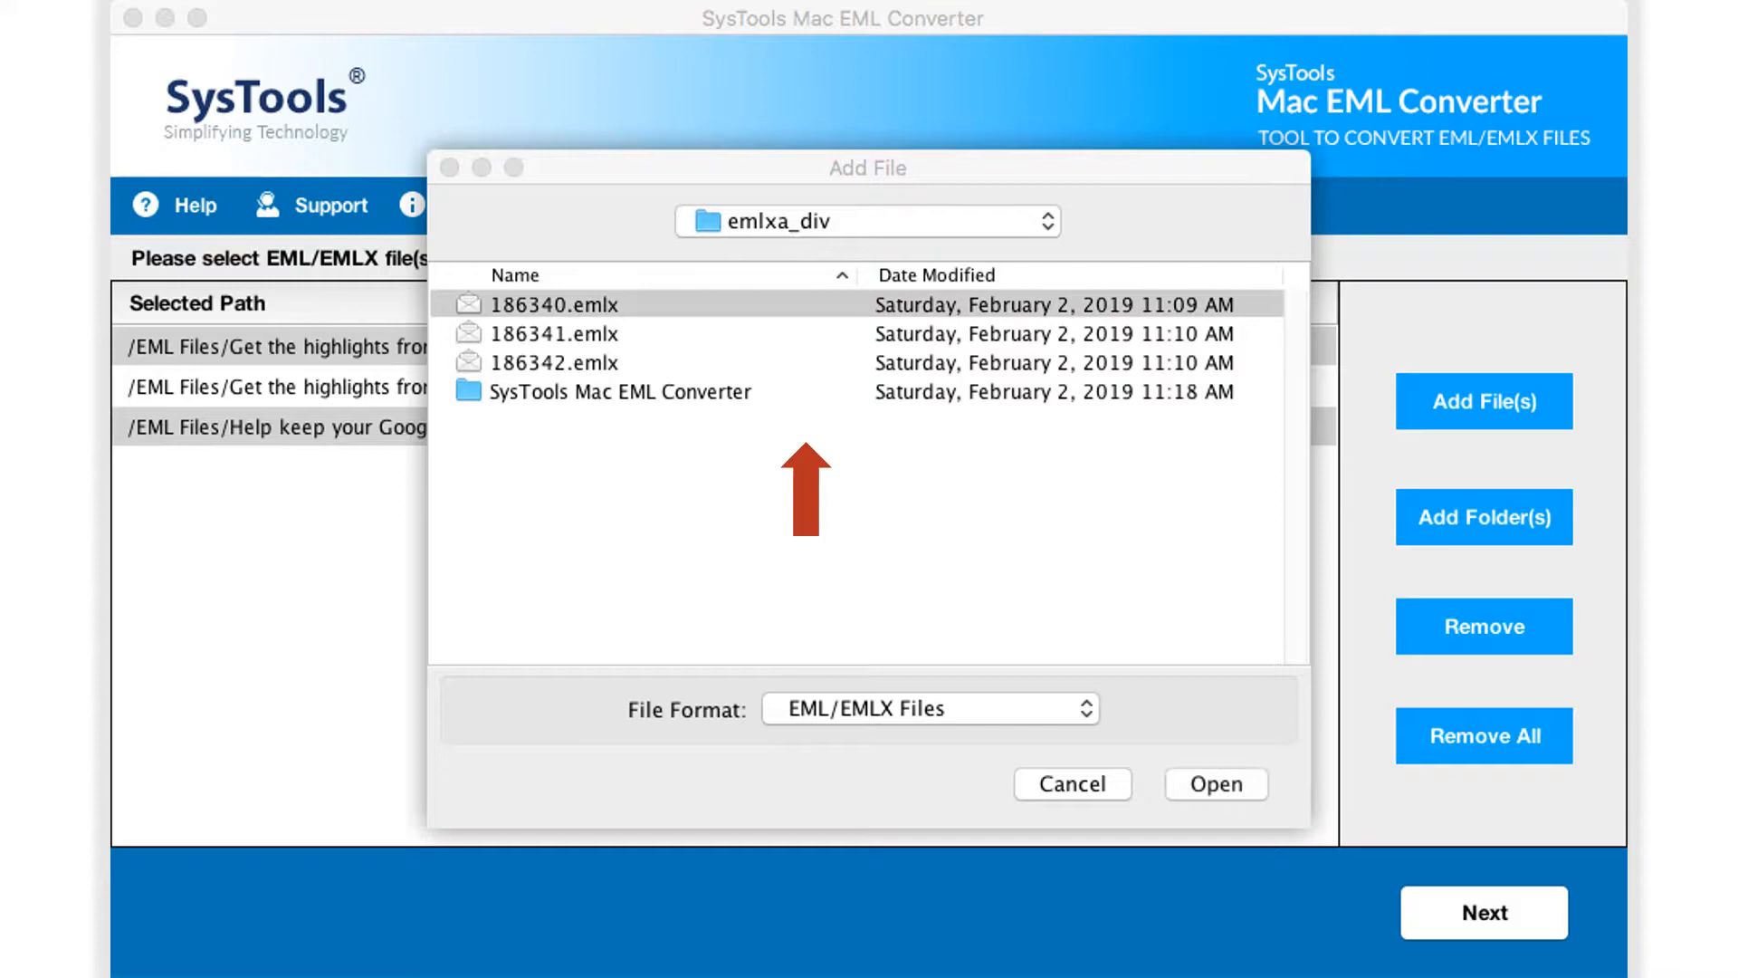
click(554, 348)
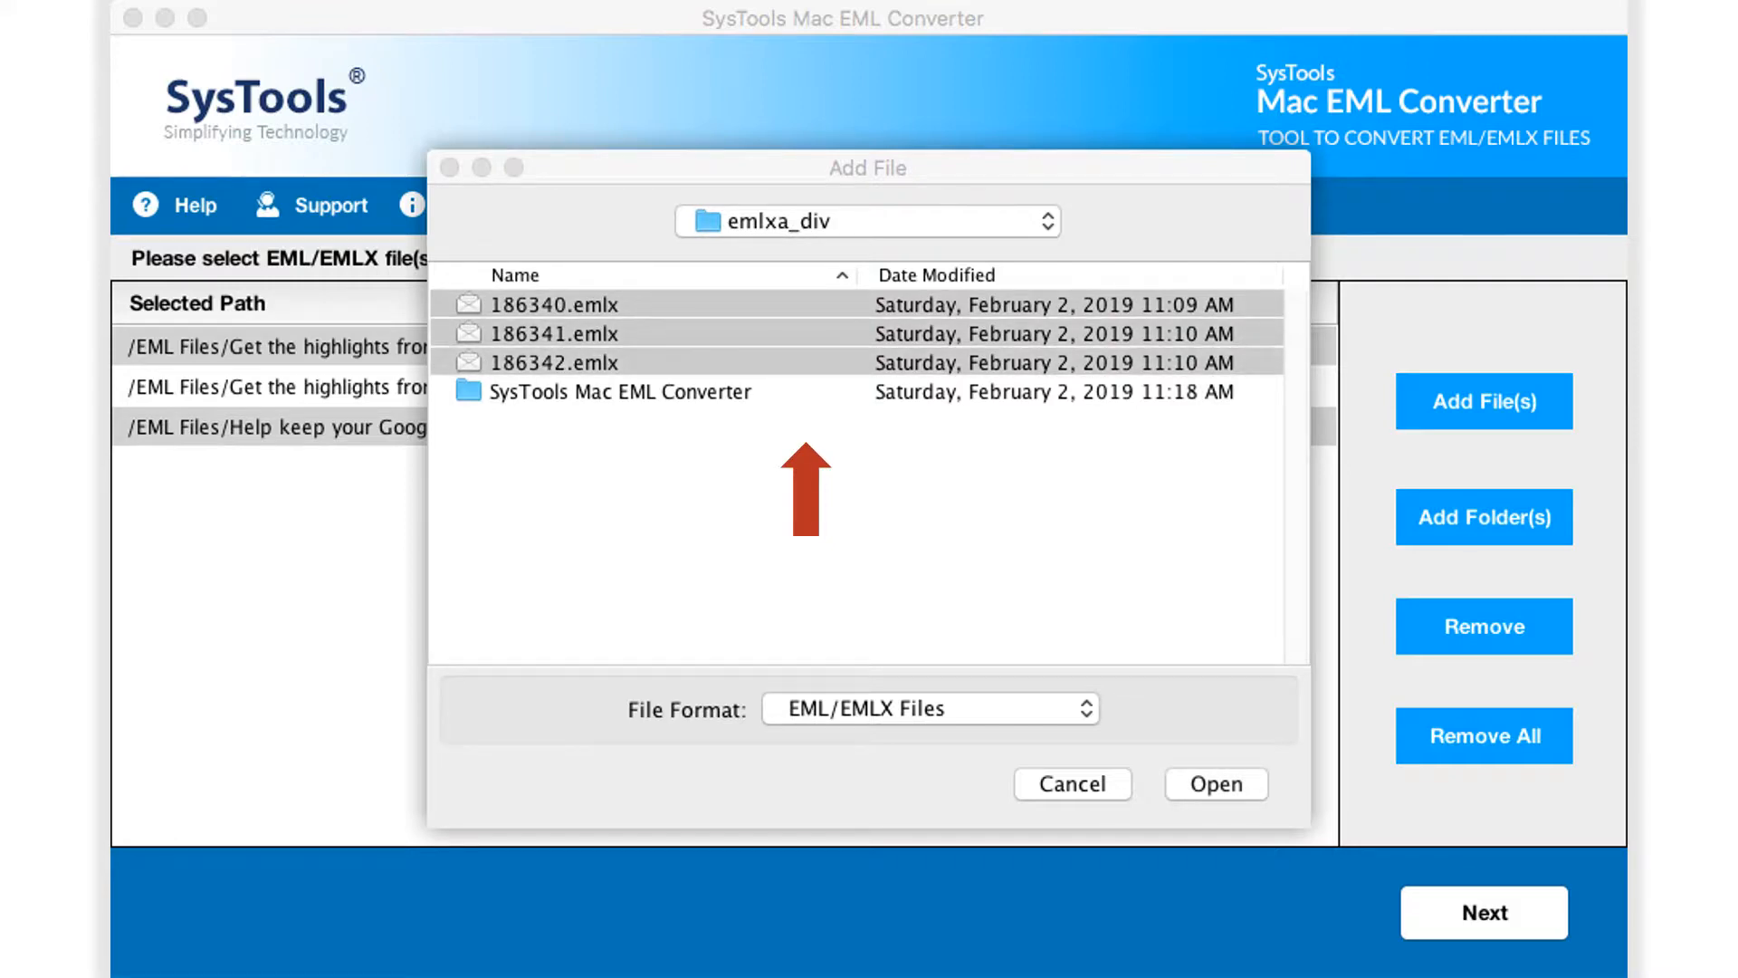
click(1215, 784)
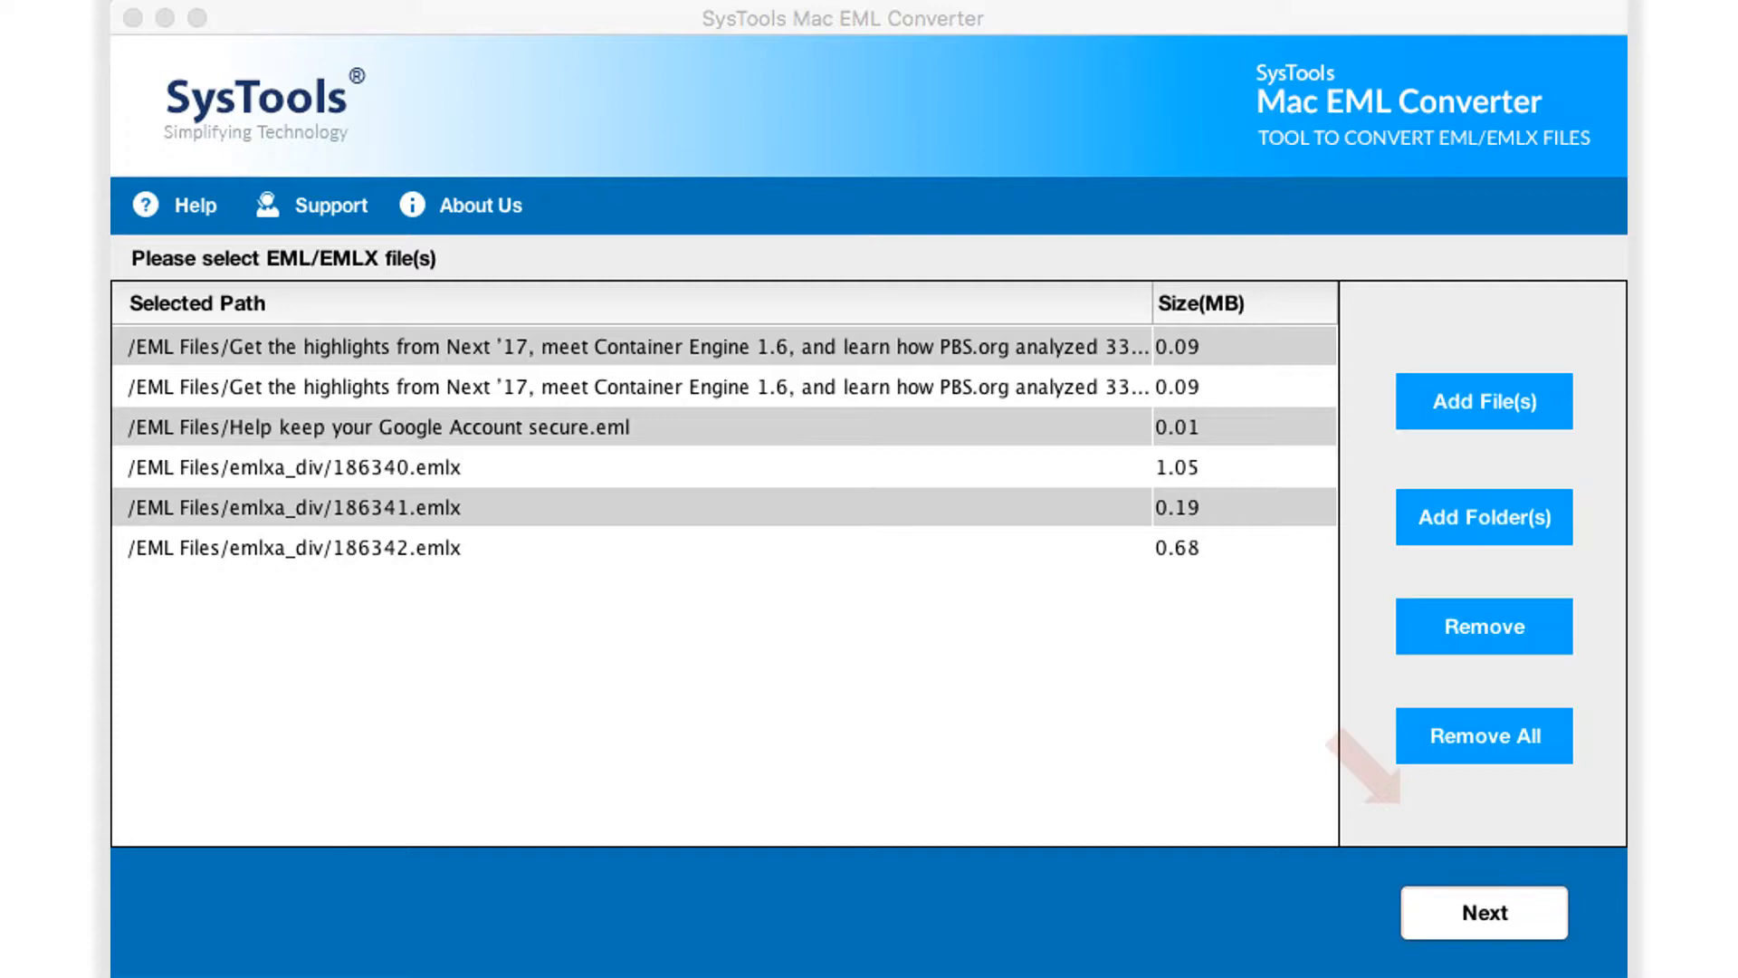
Step: Proceed to the export options and select PDF as the export type for the six emails
click(1483, 913)
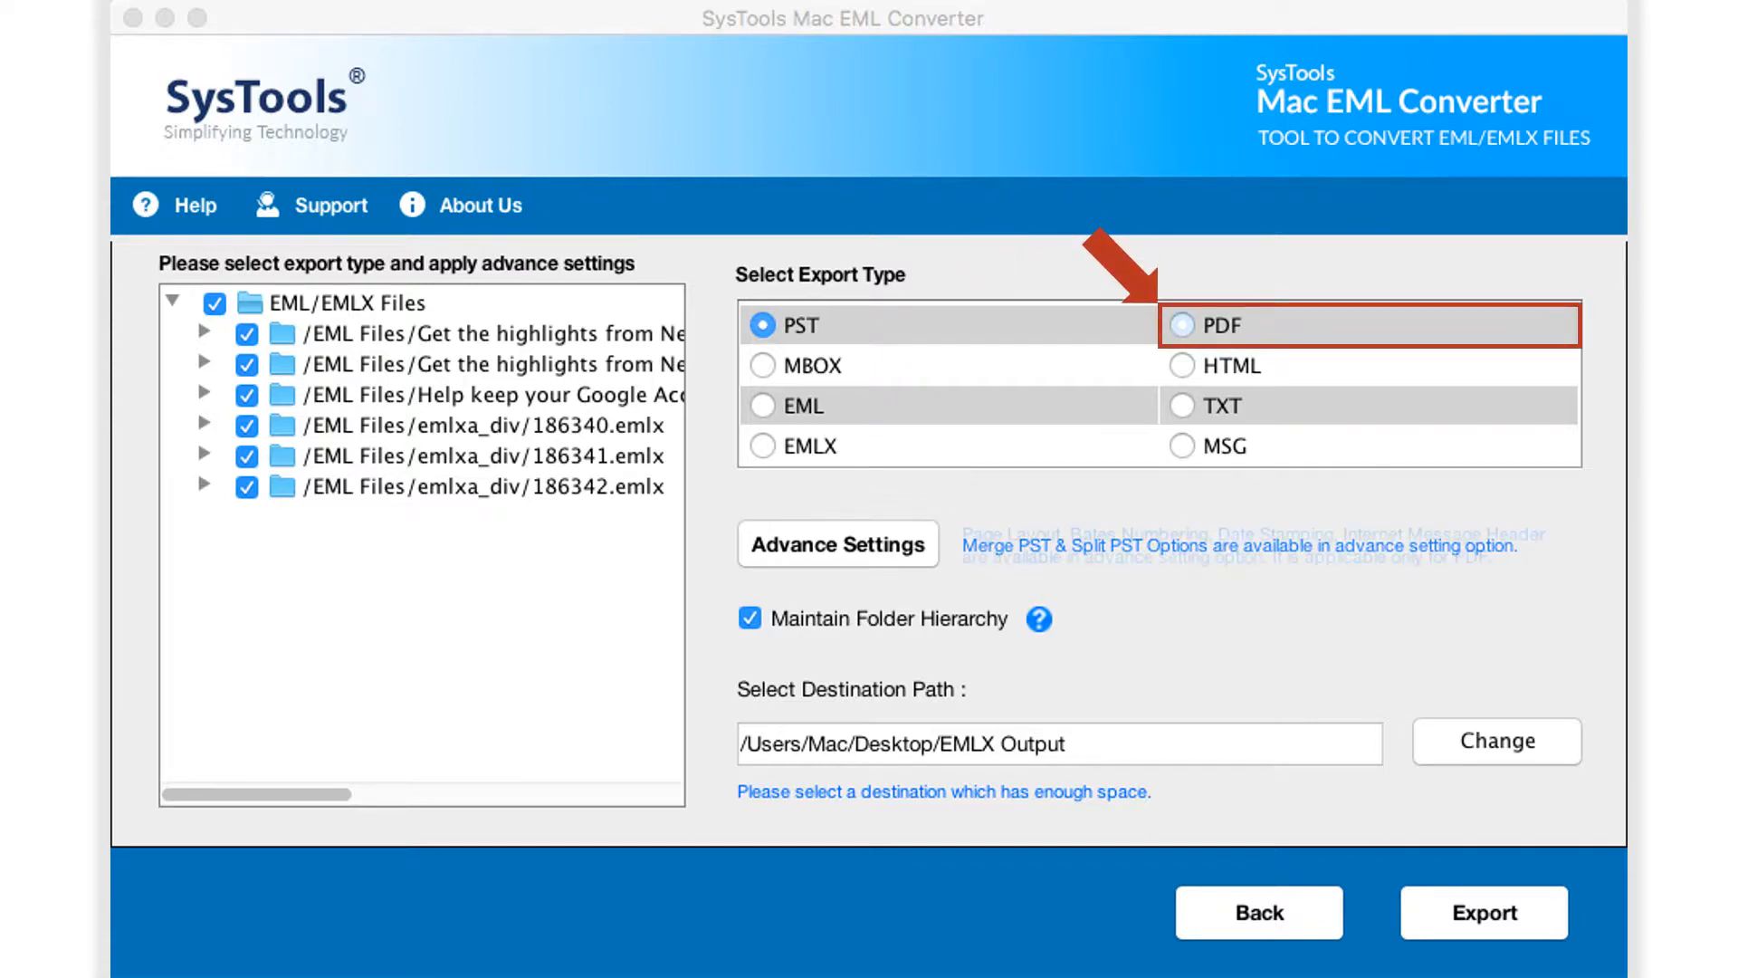
click(1180, 325)
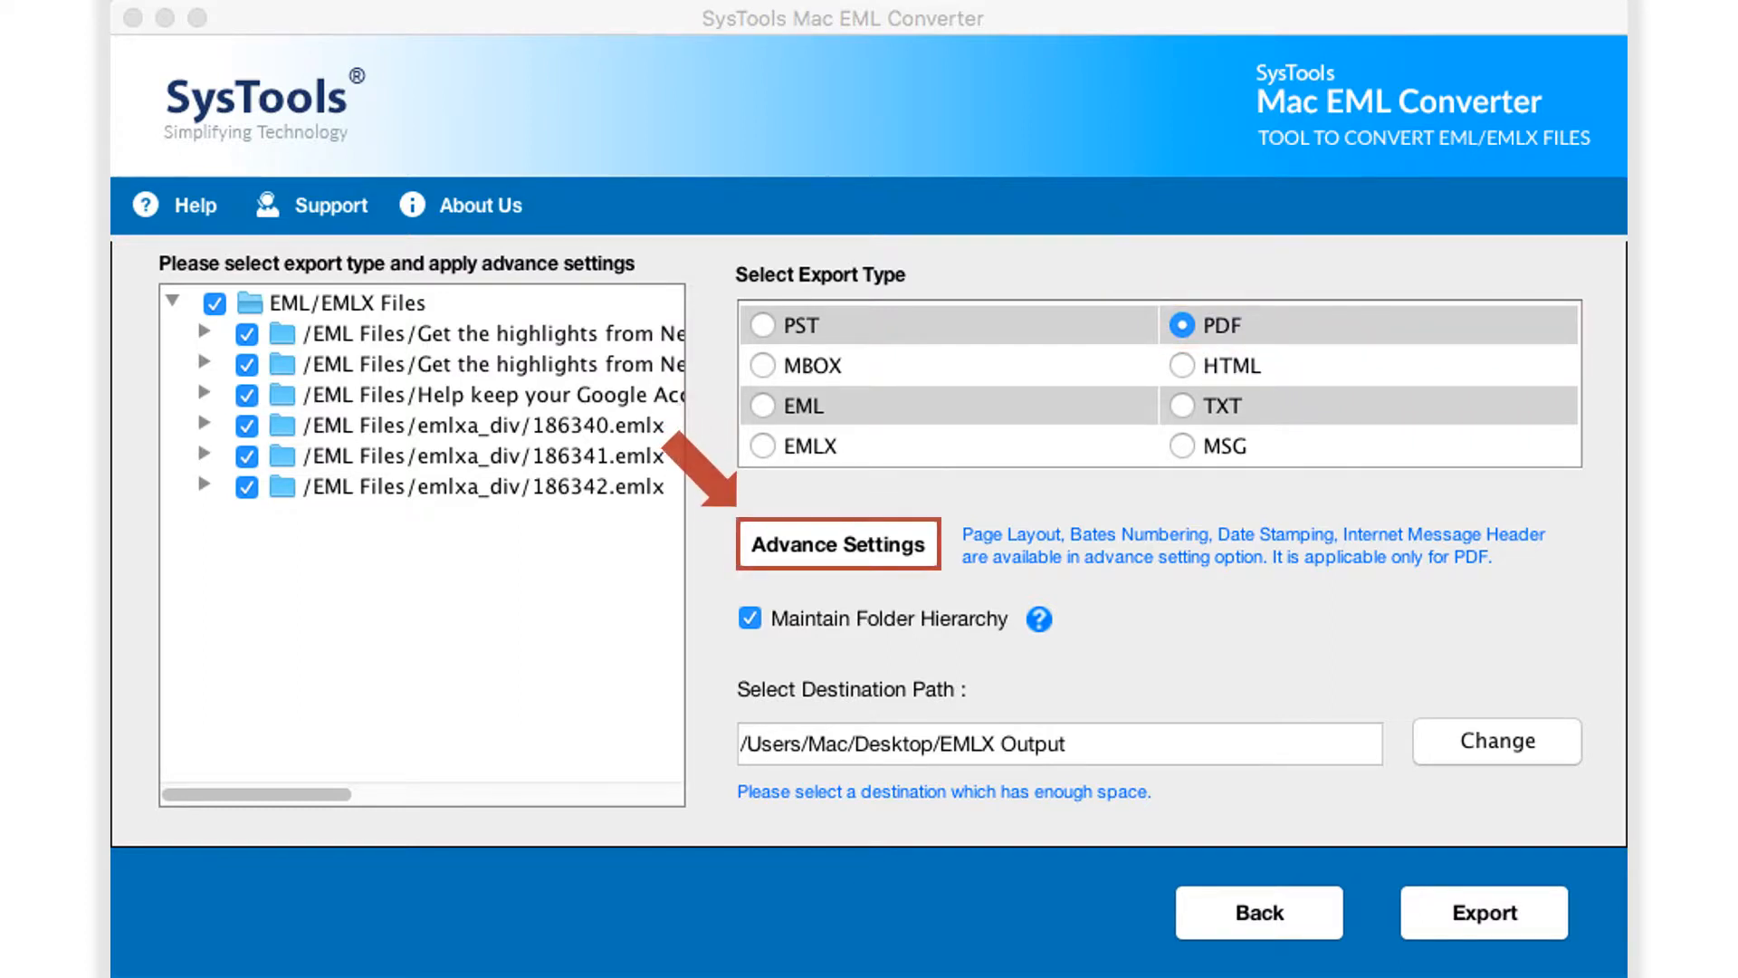
click(839, 543)
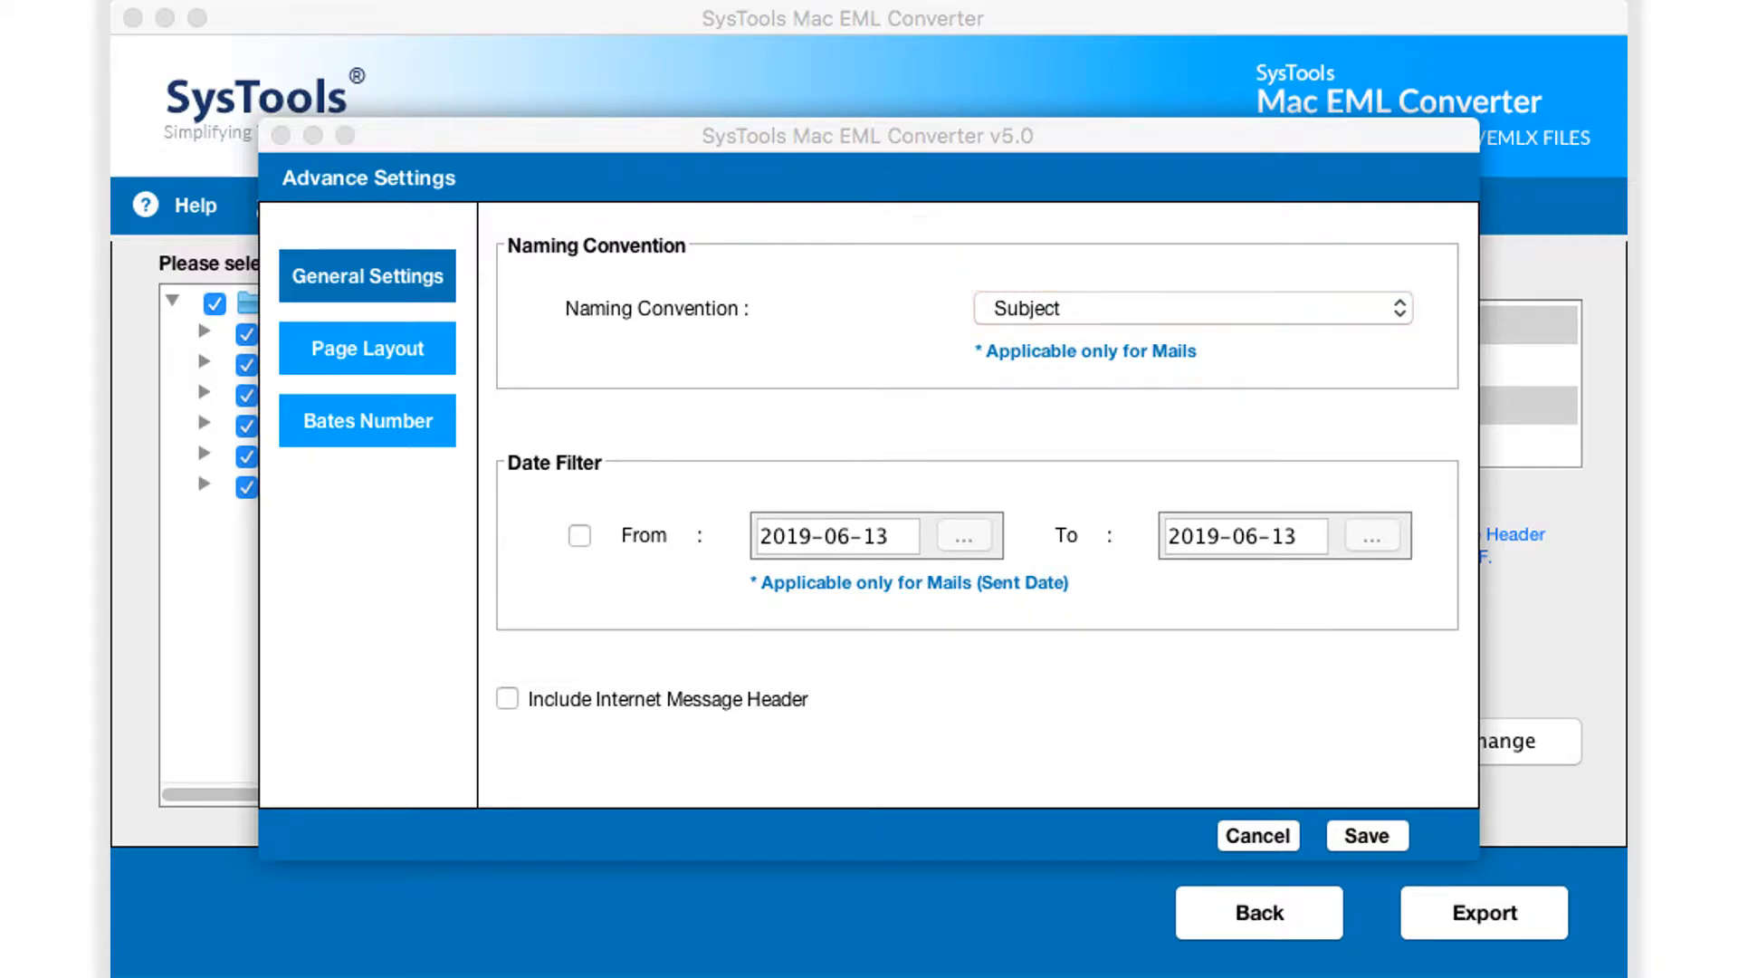
Step: Enable the Date Filter with a start date of 2016-07-20
click(578, 535)
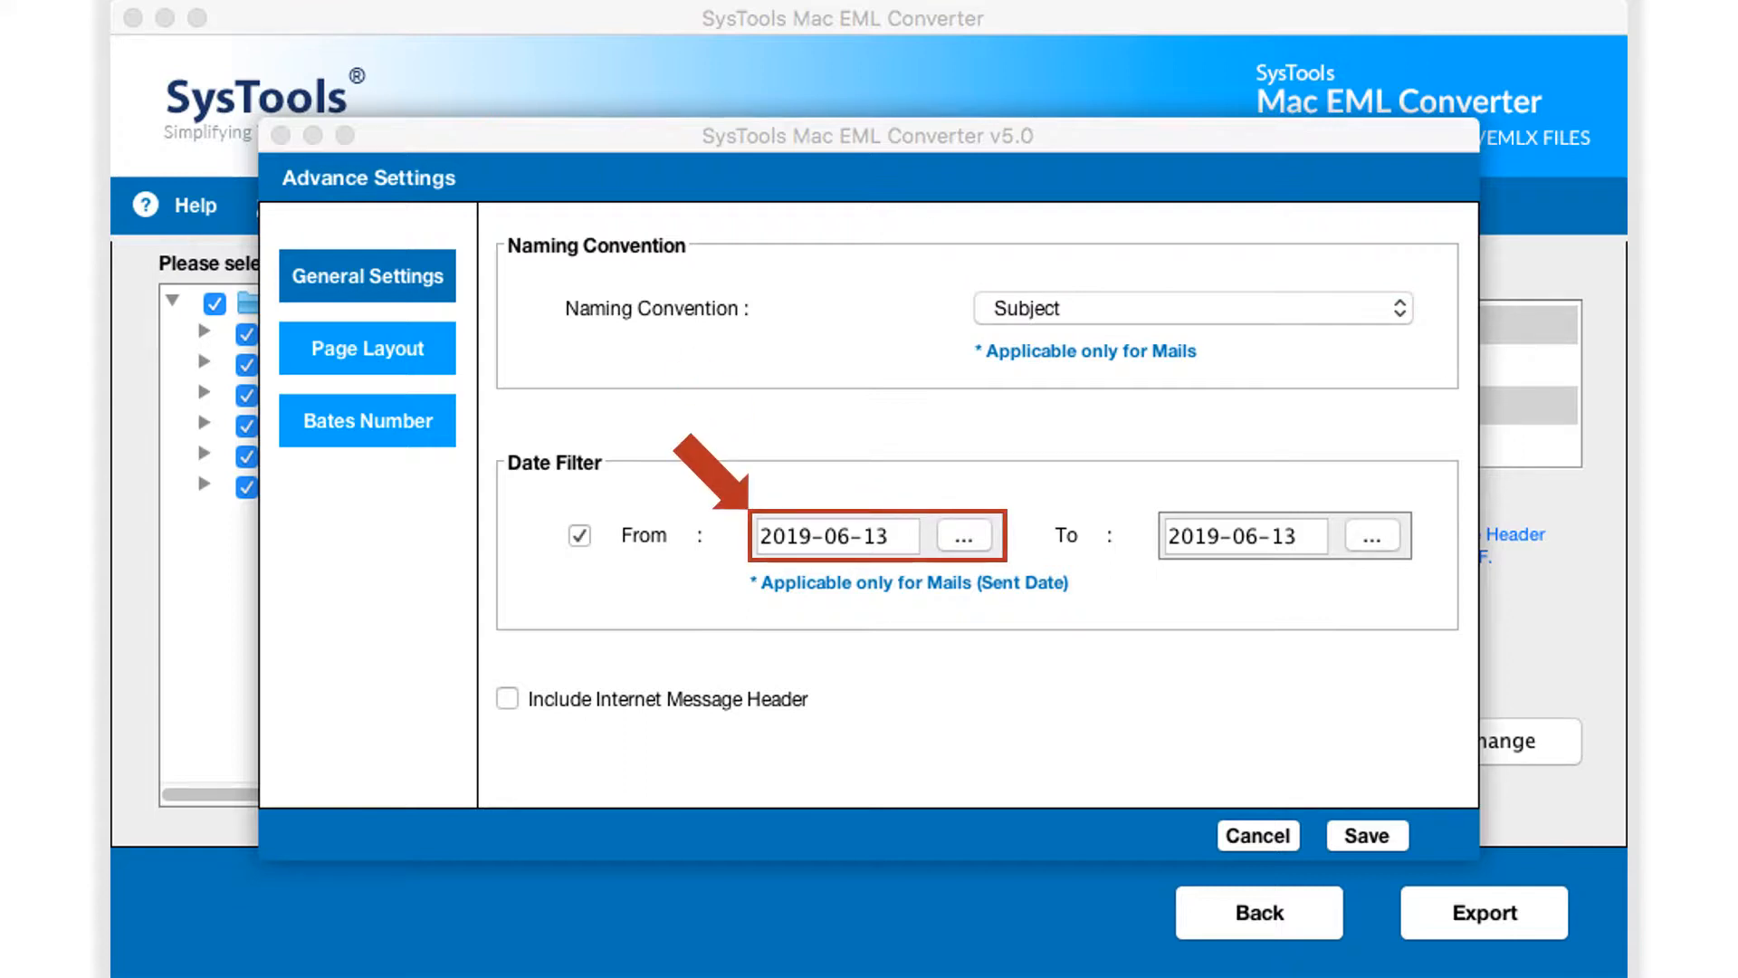
click(835, 535)
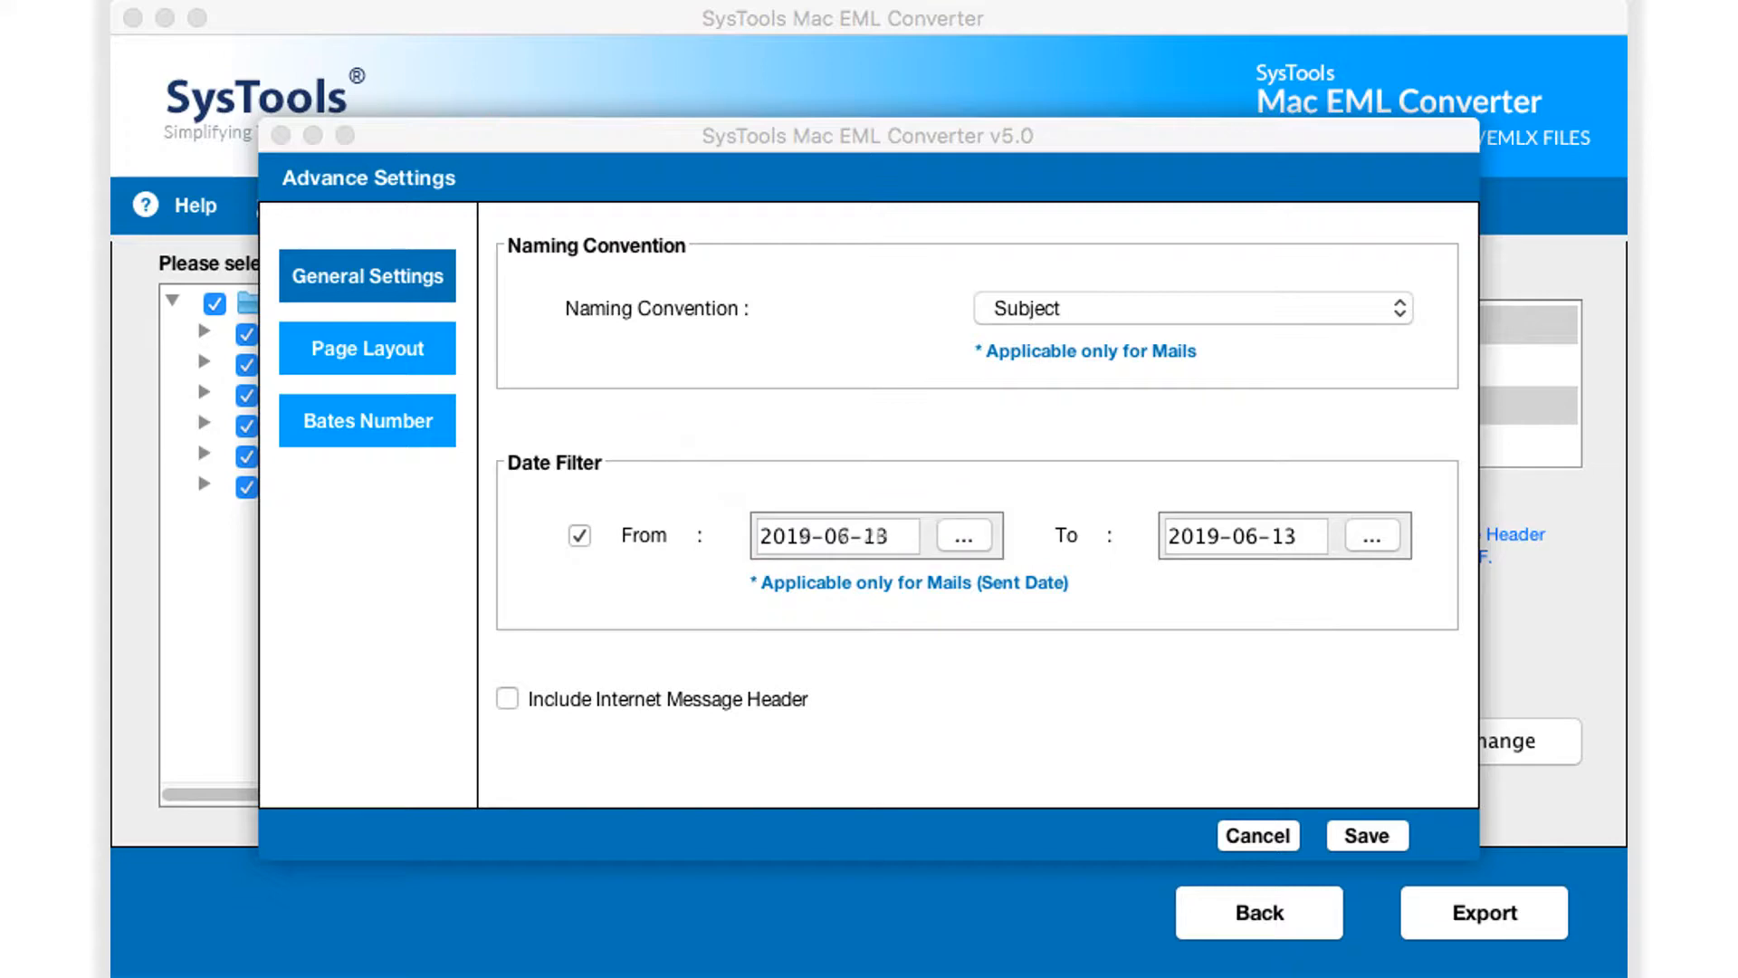
click(508, 698)
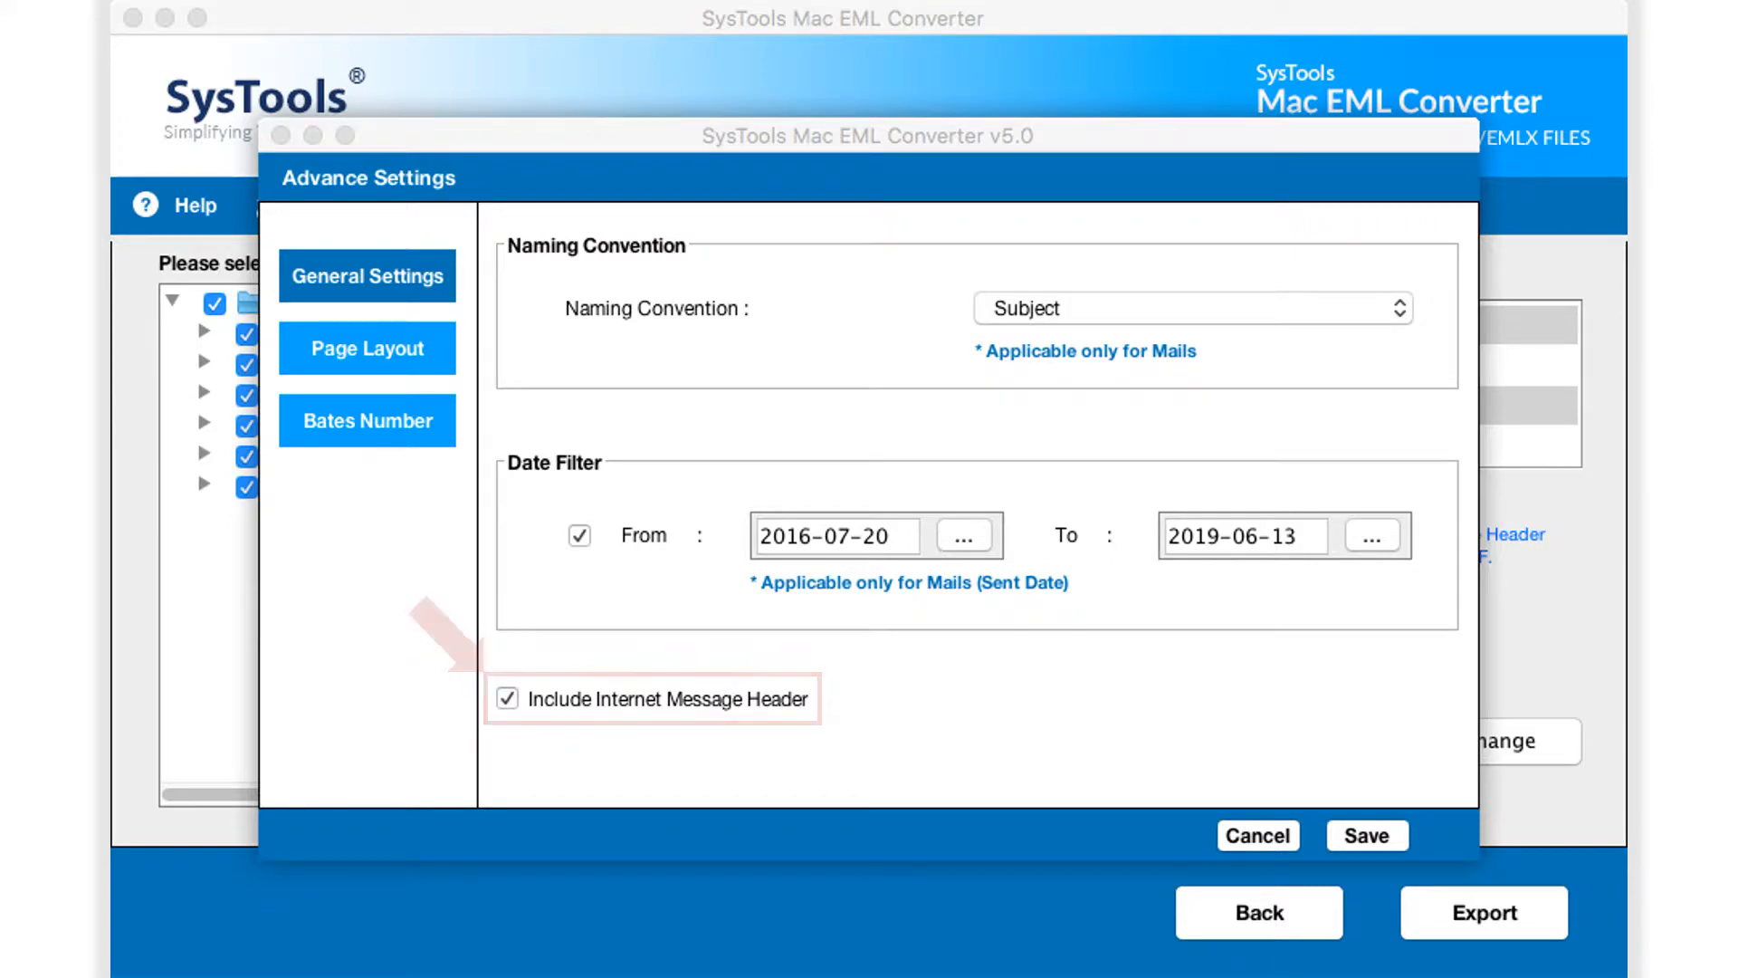
Step: Review the Page Layout and Bates Number options, then save the advanced PDF settings
click(366, 348)
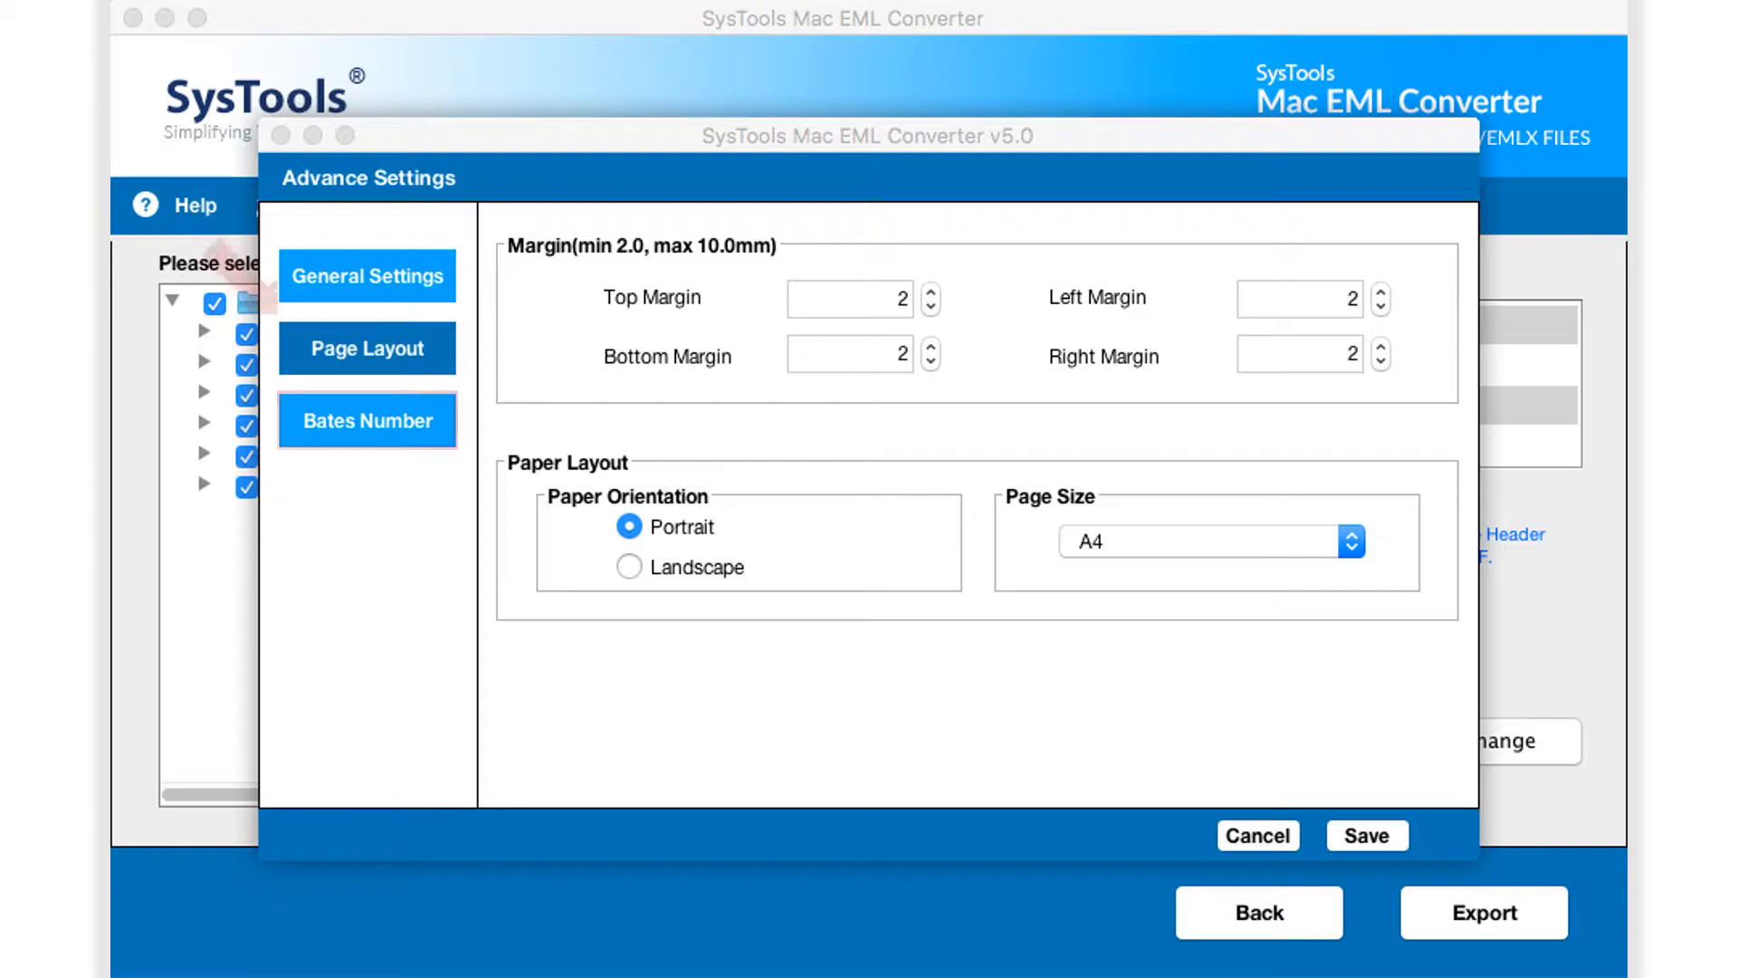
click(367, 421)
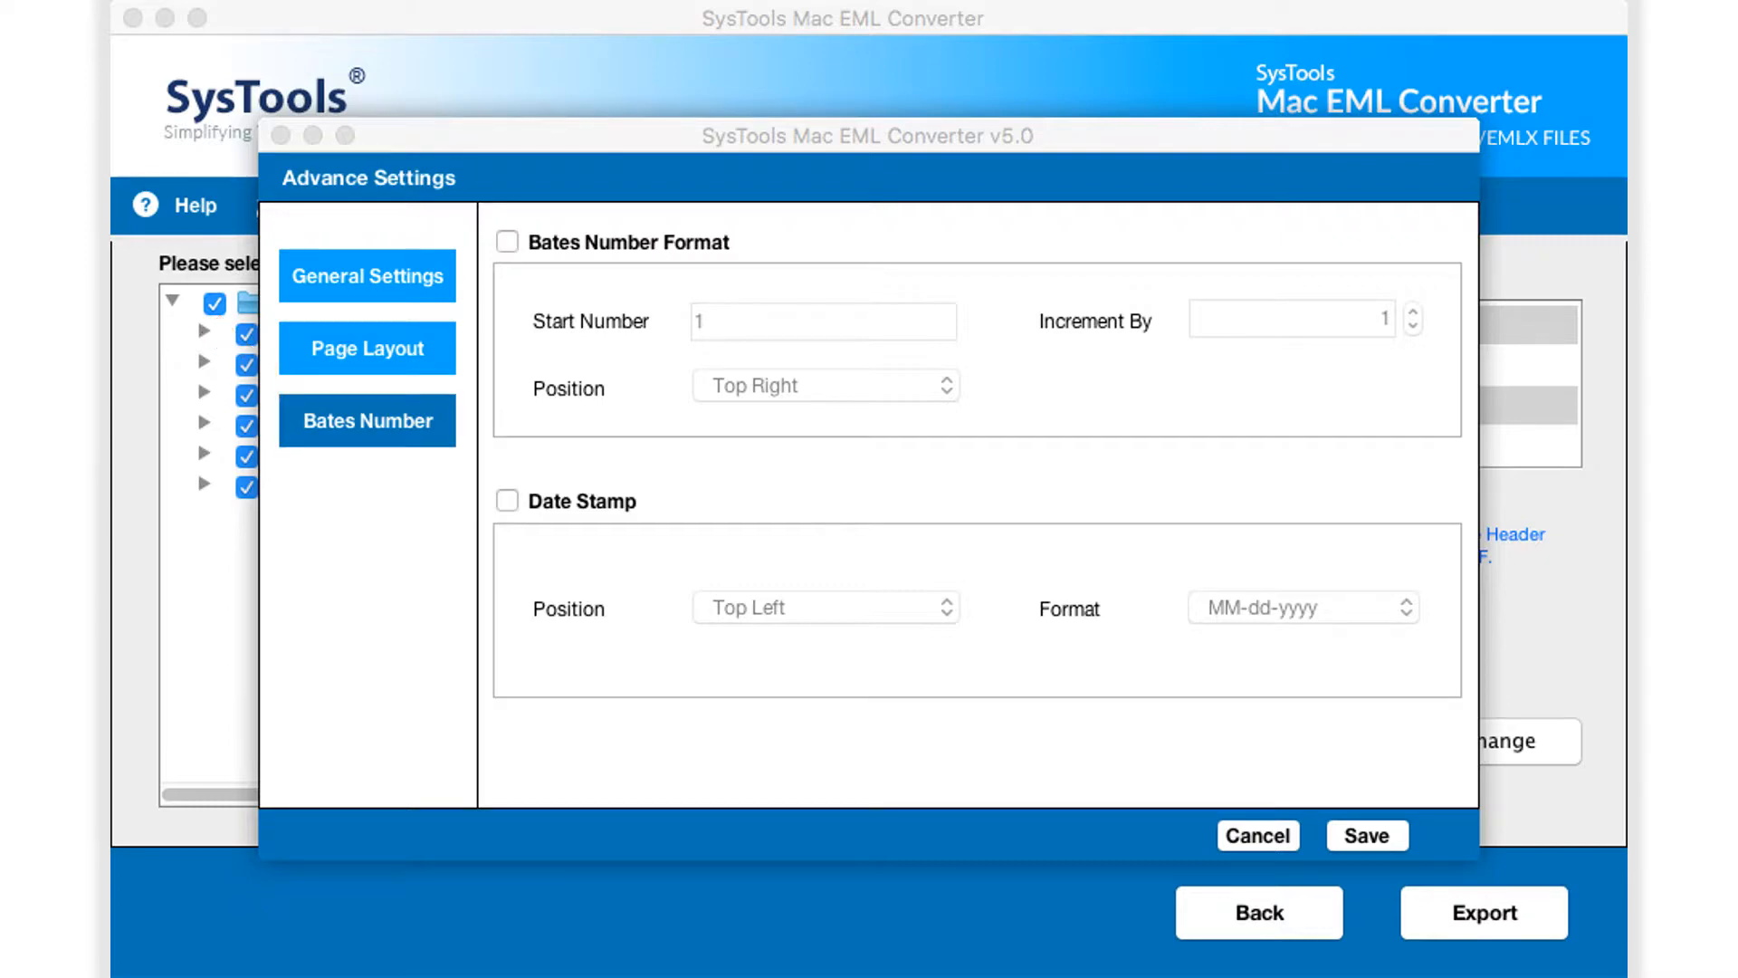
click(1367, 835)
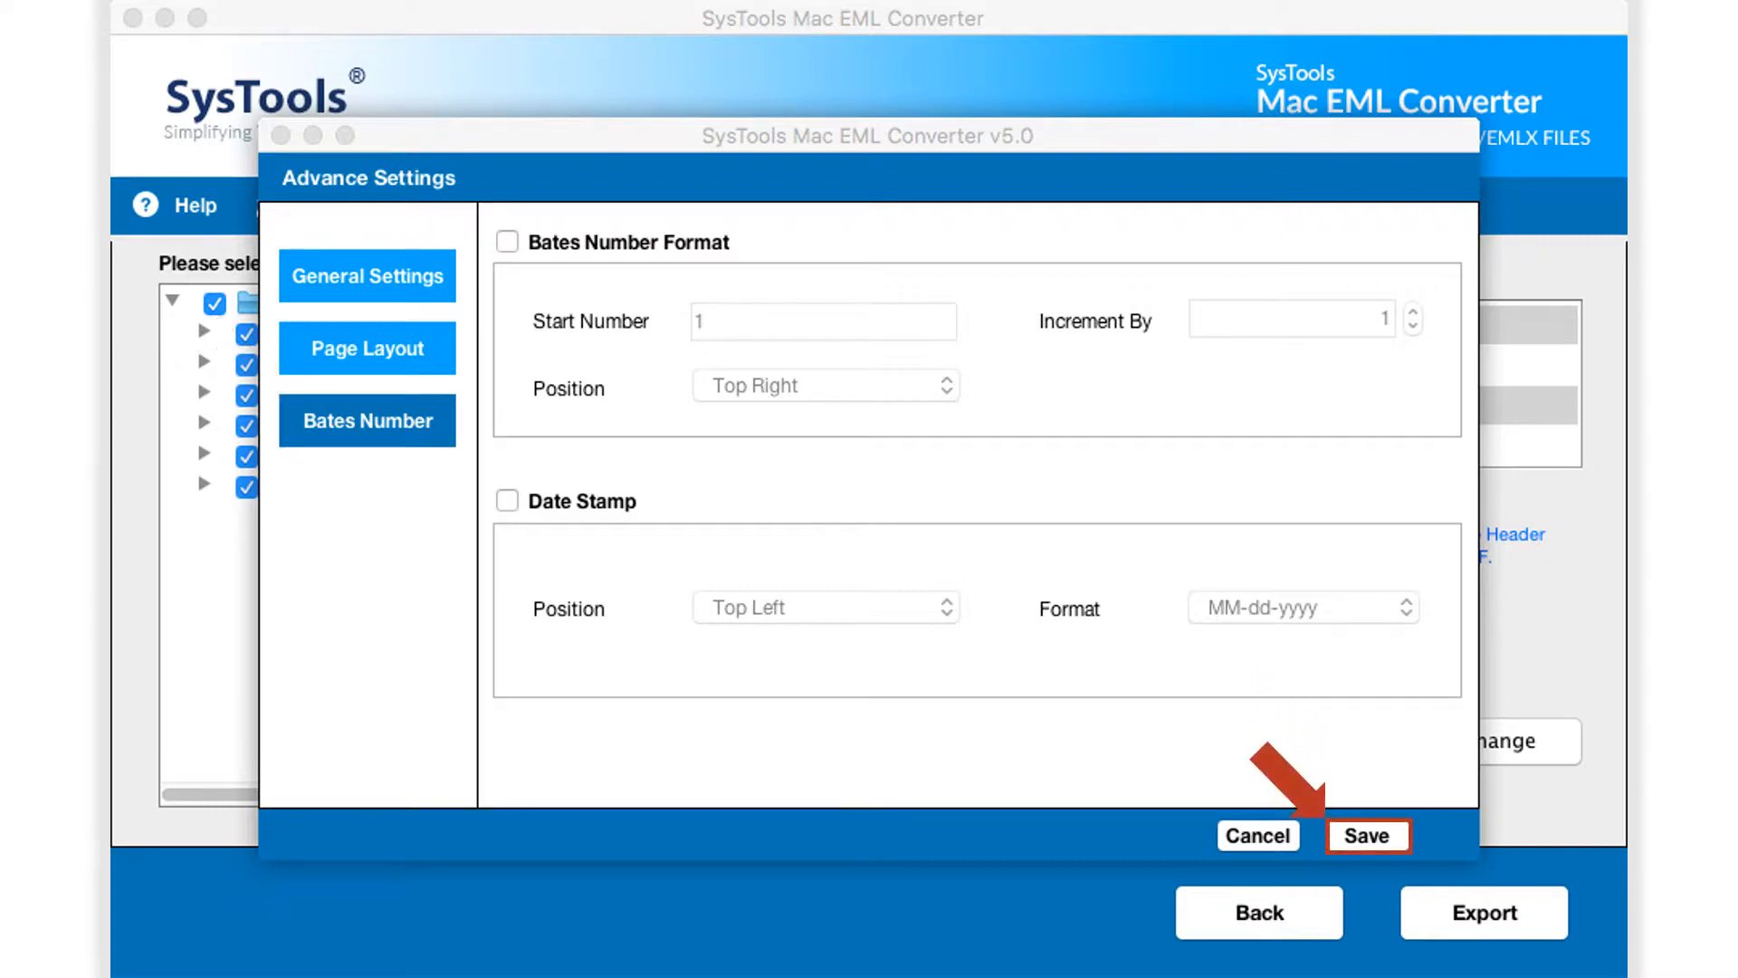
click(1366, 835)
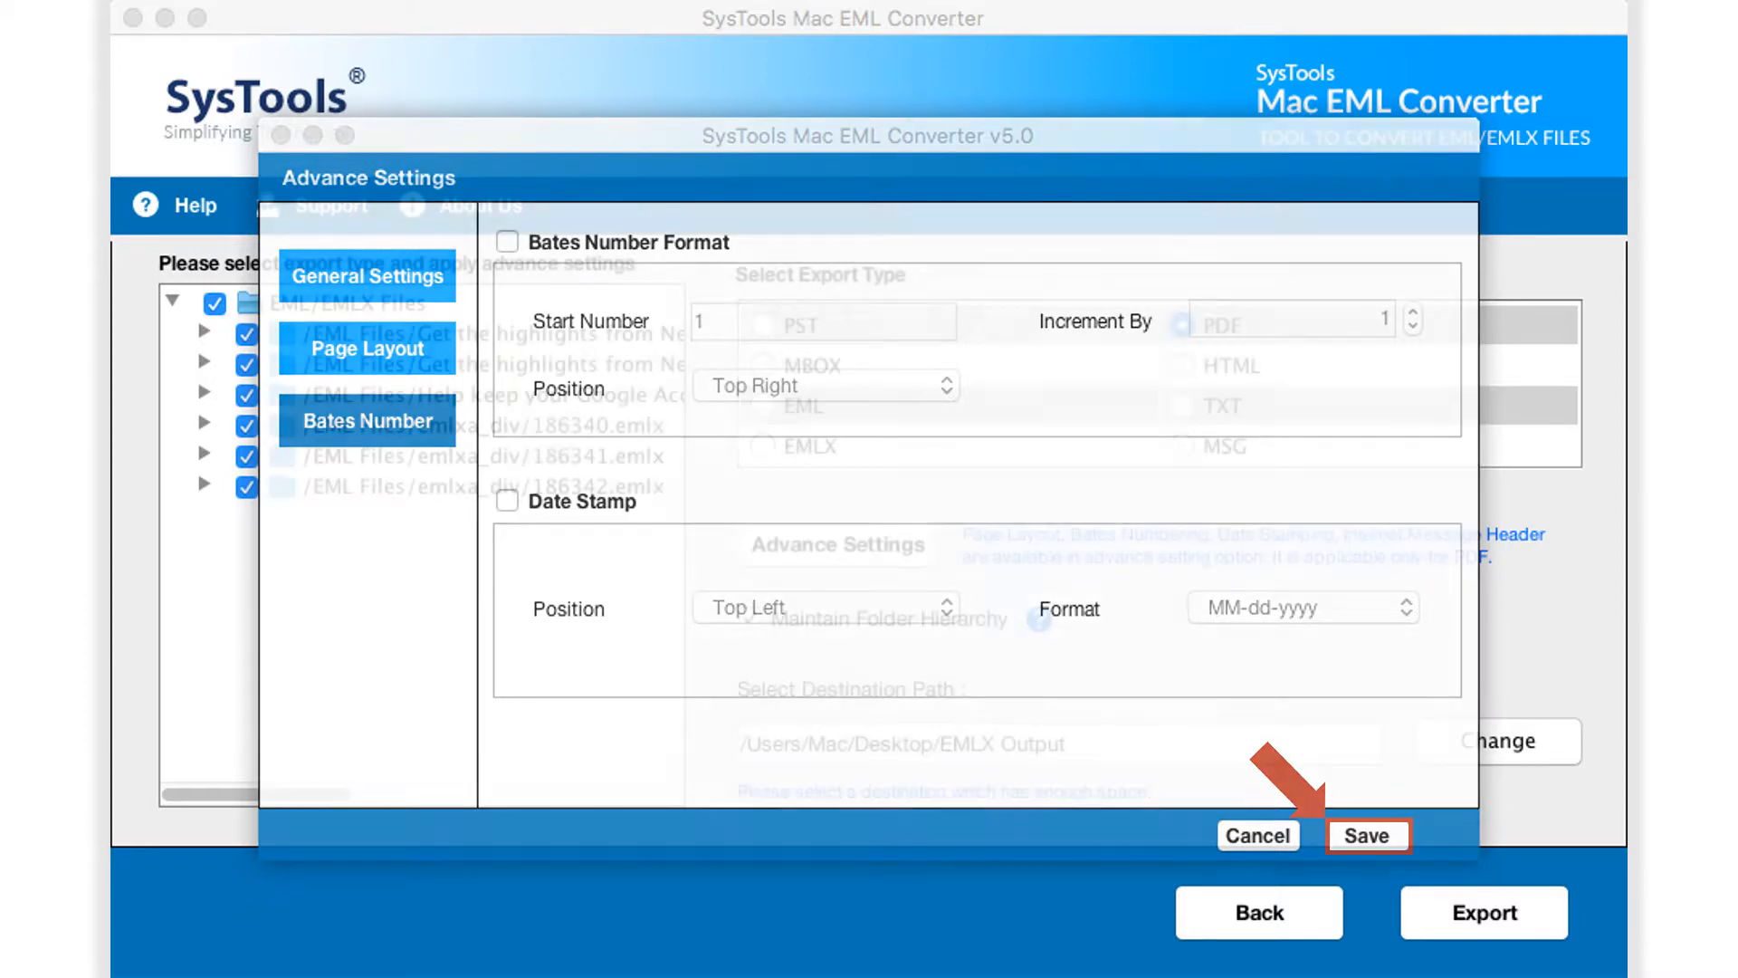
Step: Set the export destination to the PDF Output folder on the Desktop
click(1368, 834)
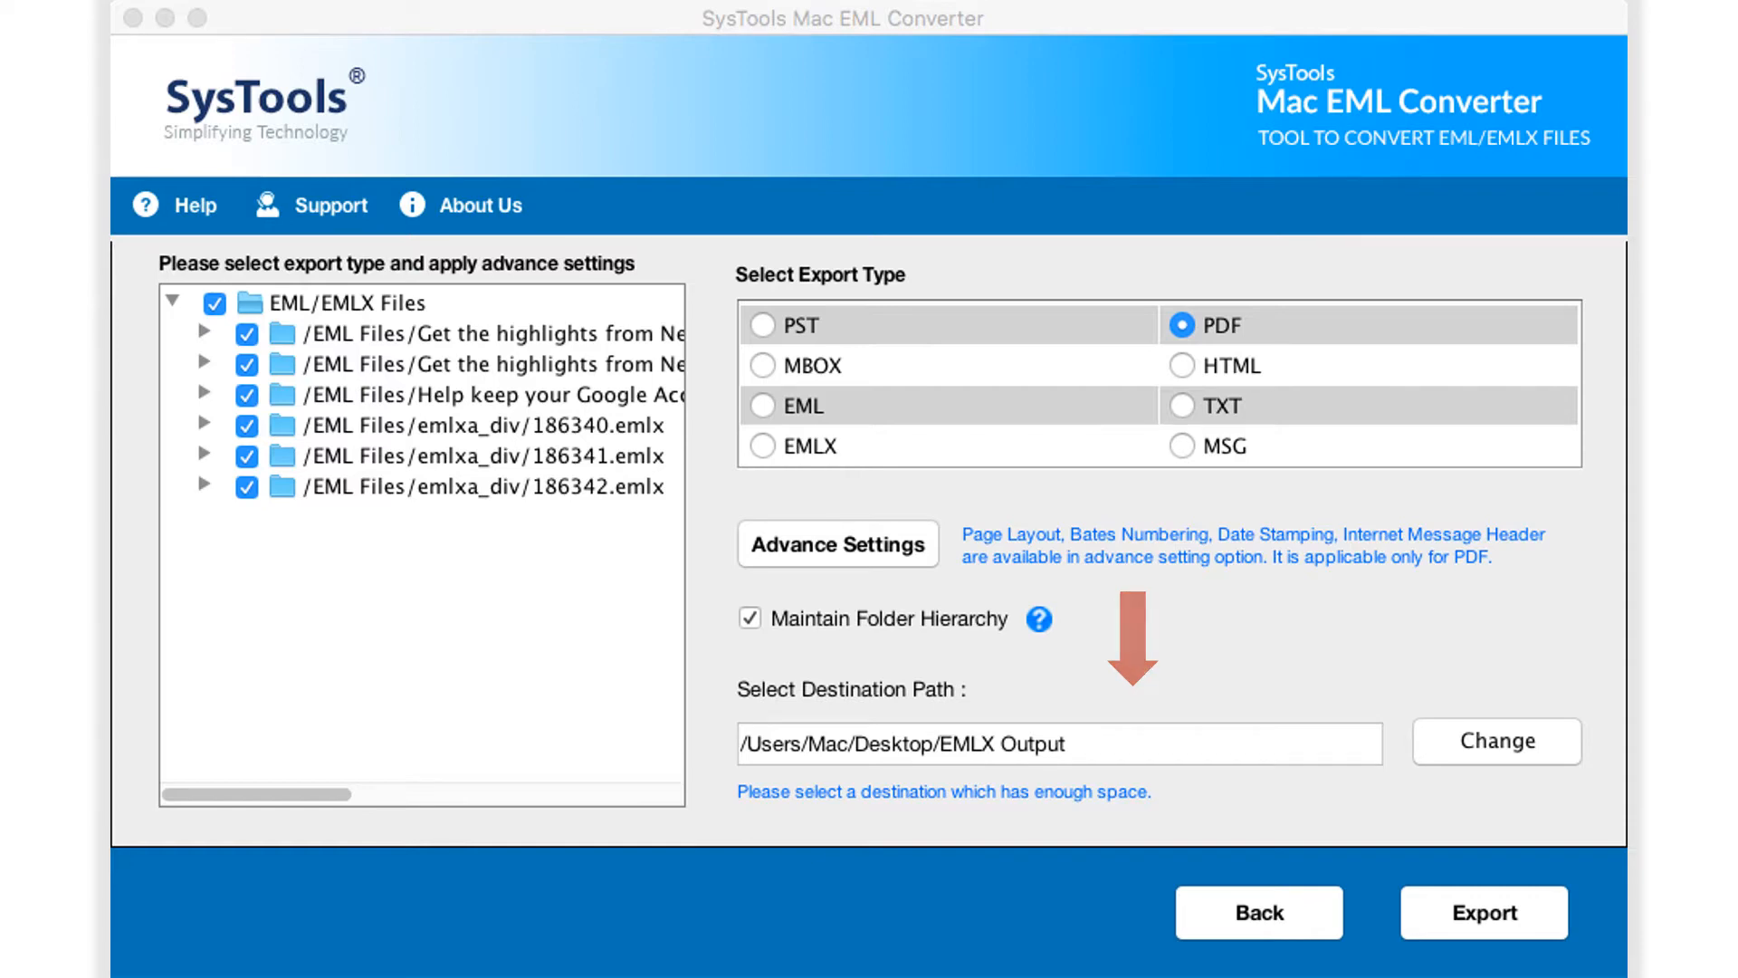
click(1495, 740)
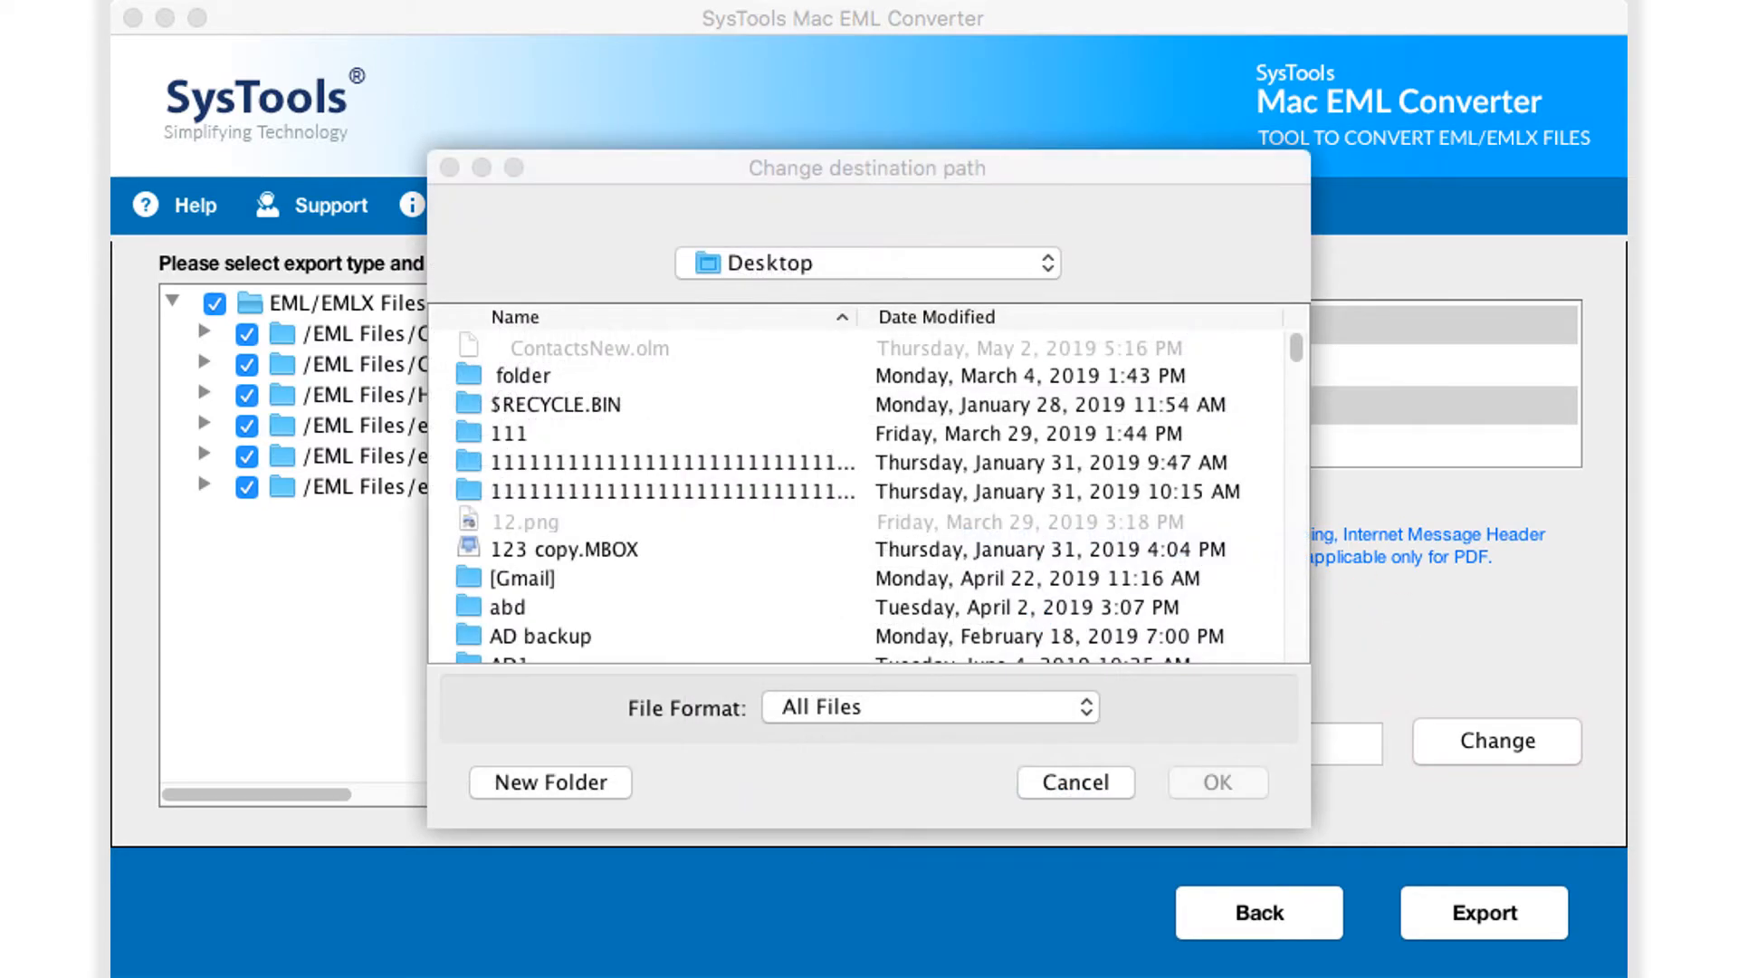
click(549, 782)
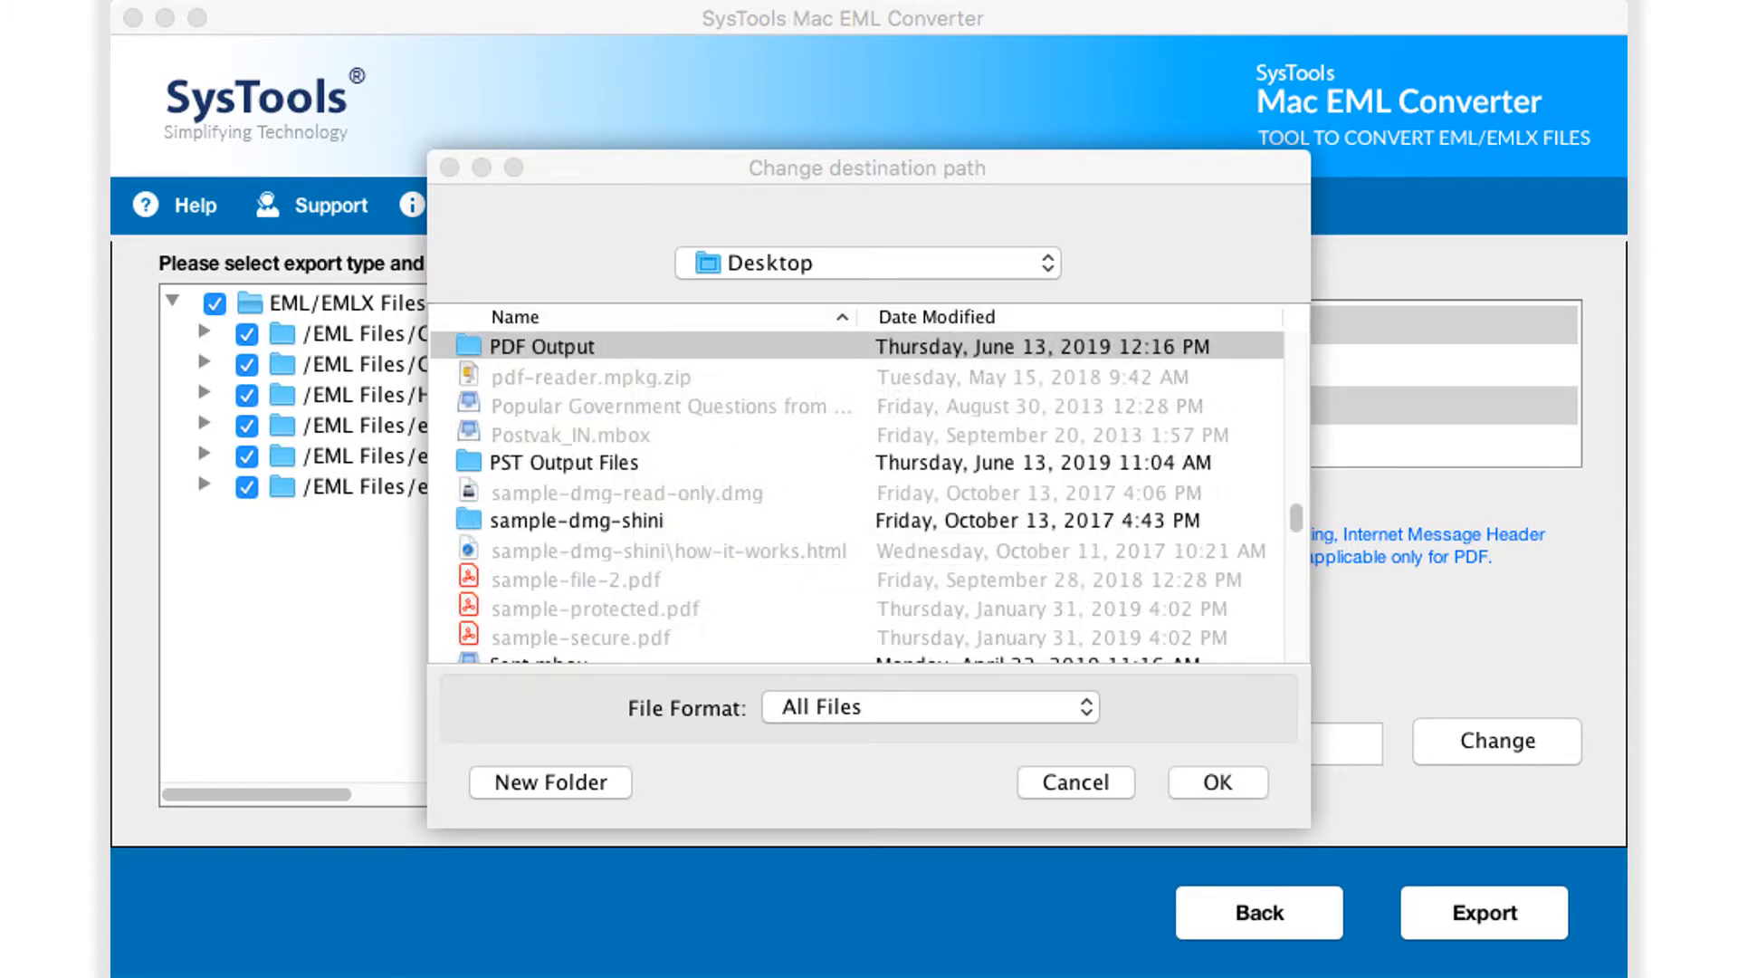
click(1216, 782)
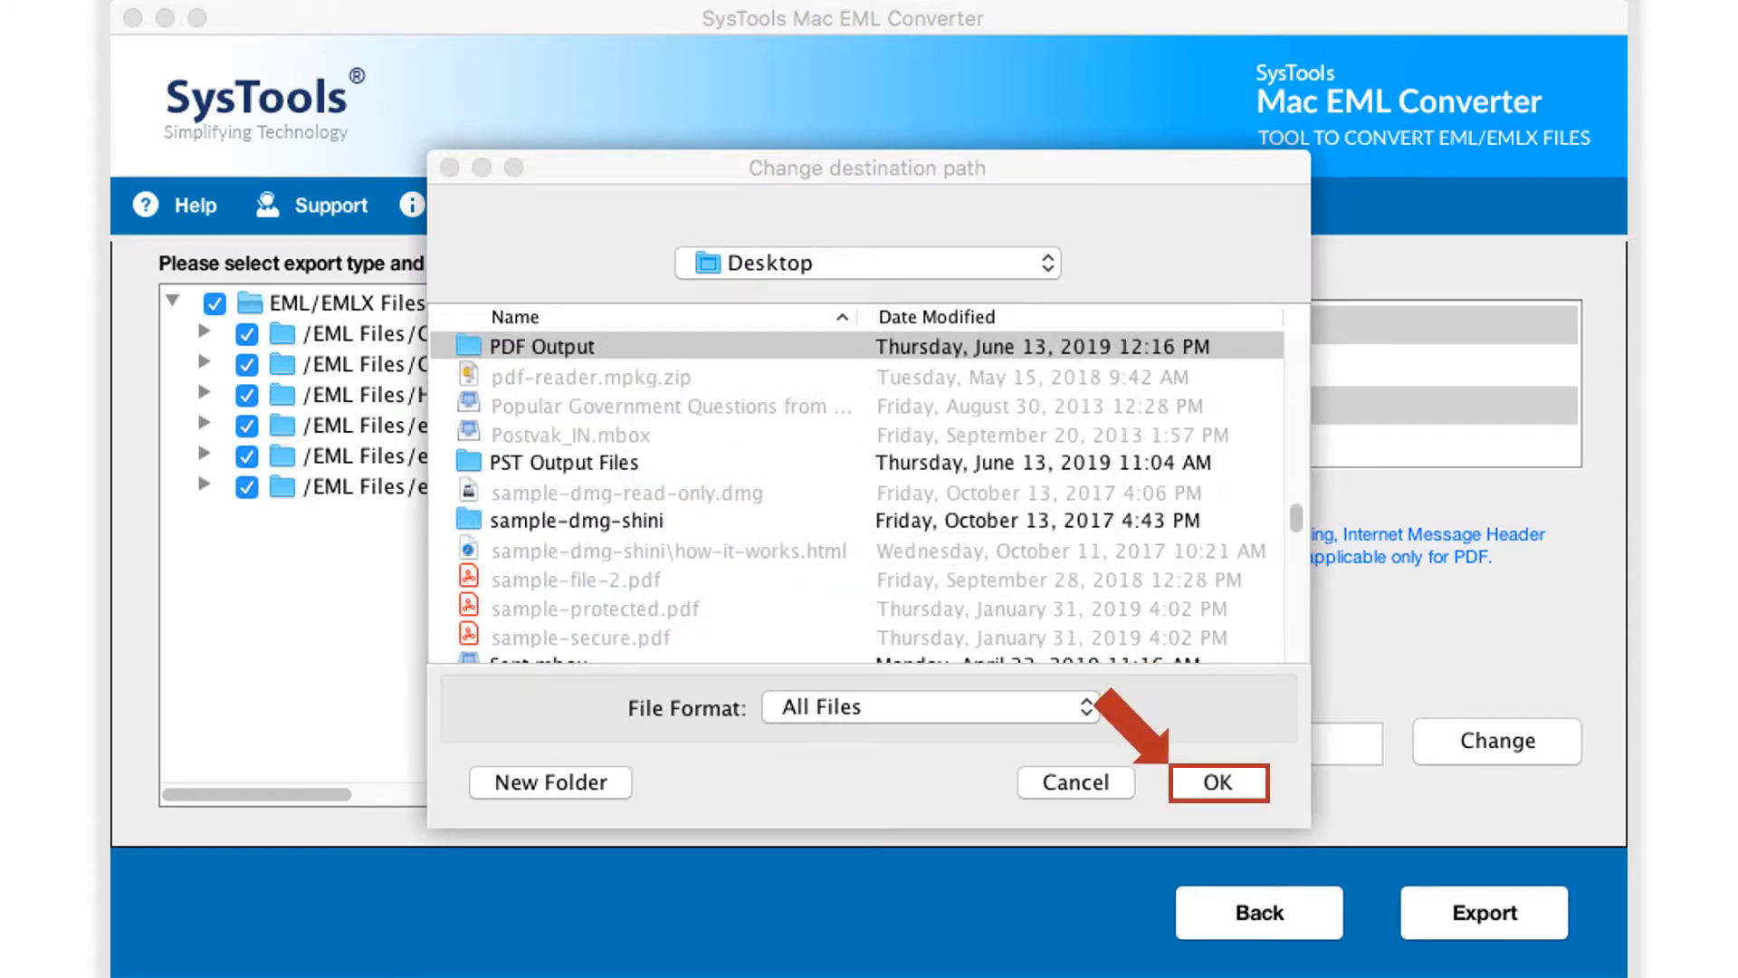
click(1216, 781)
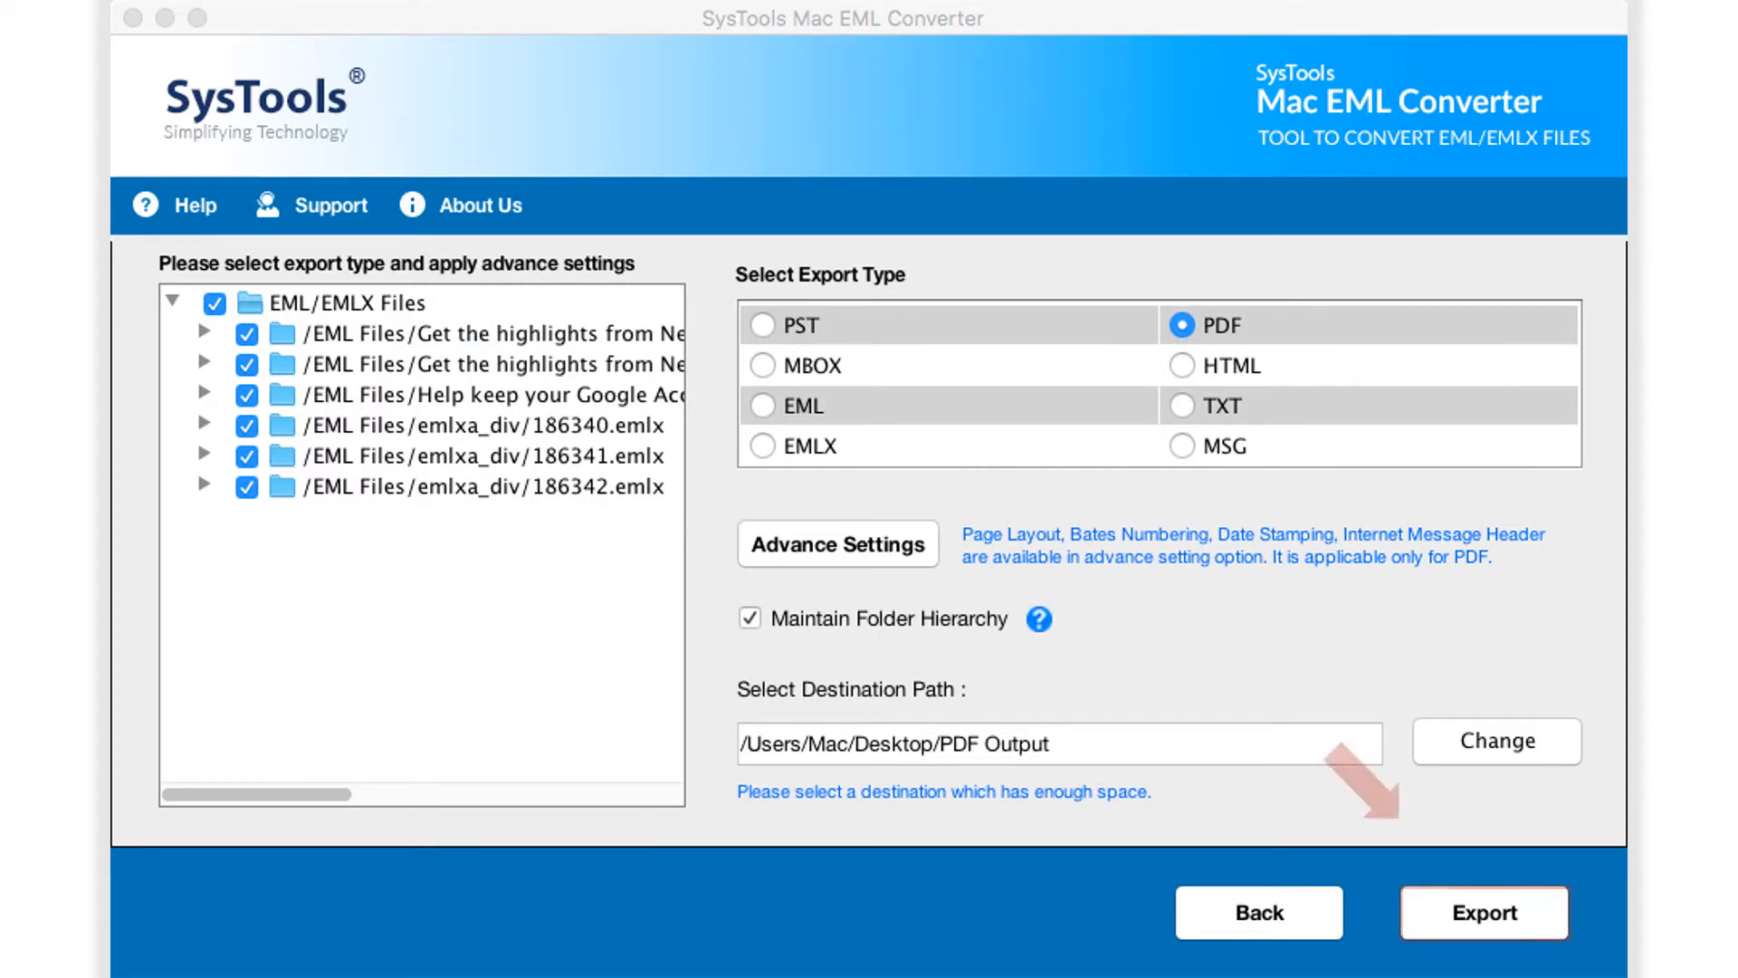
Step: Export all six emails to PDF, acknowledge completion and view the results in PDF Output
click(1484, 913)
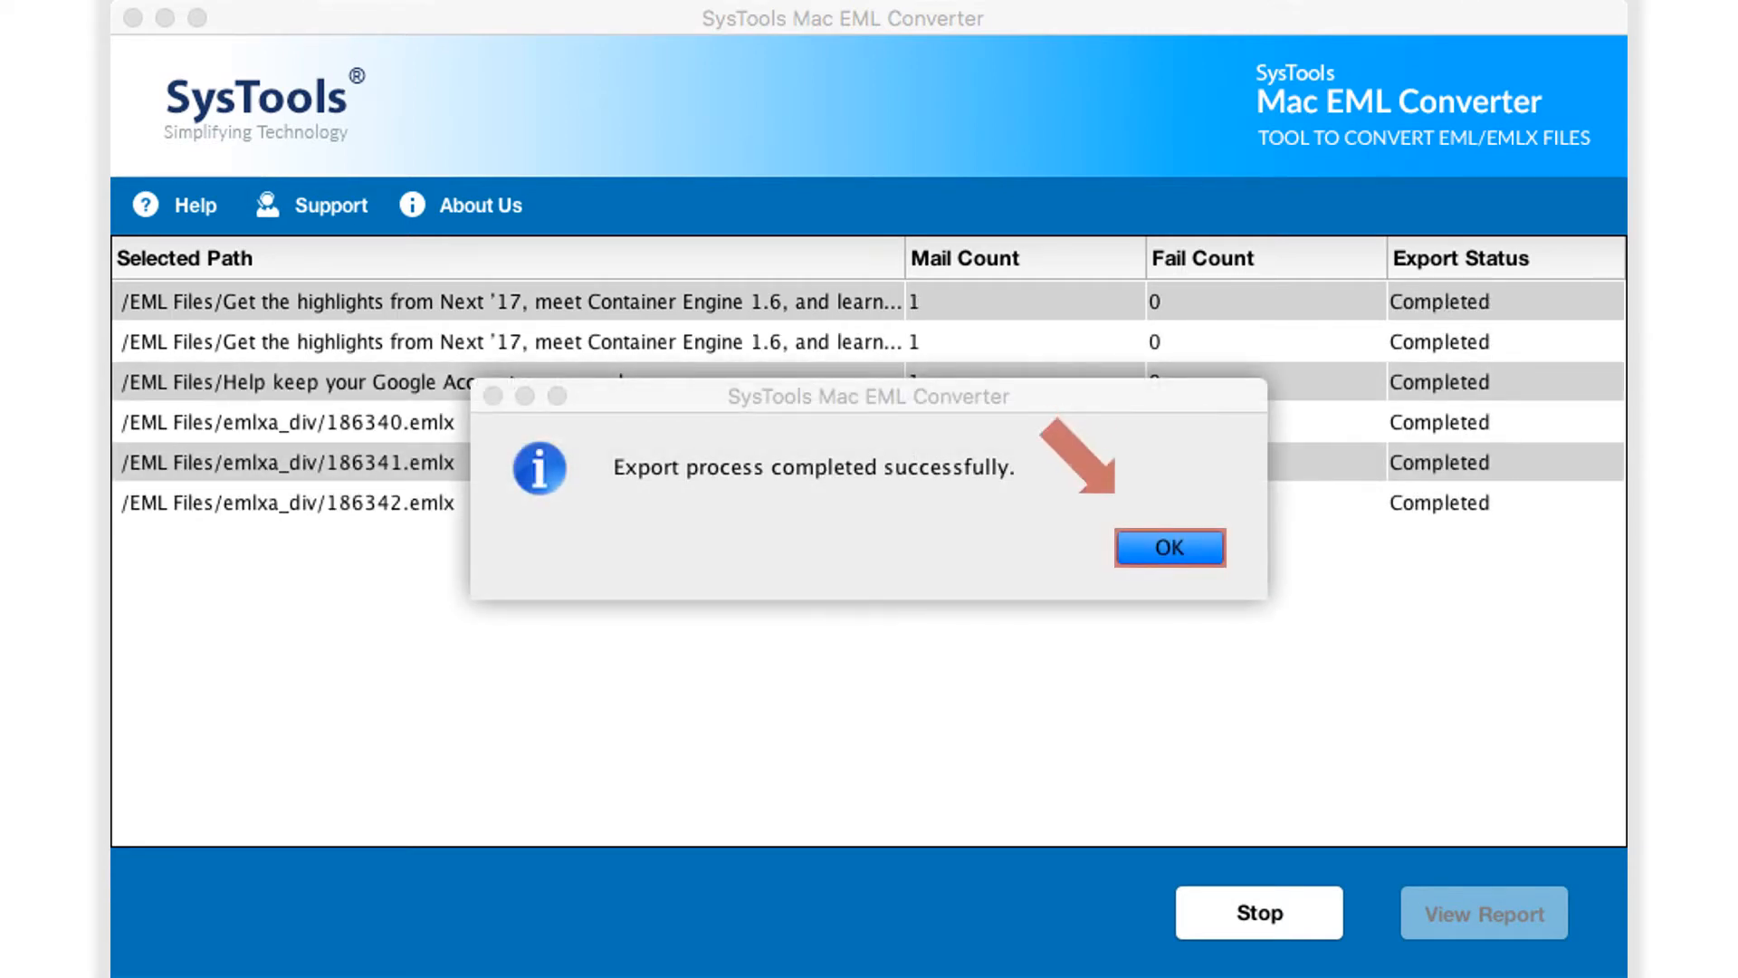
click(1167, 548)
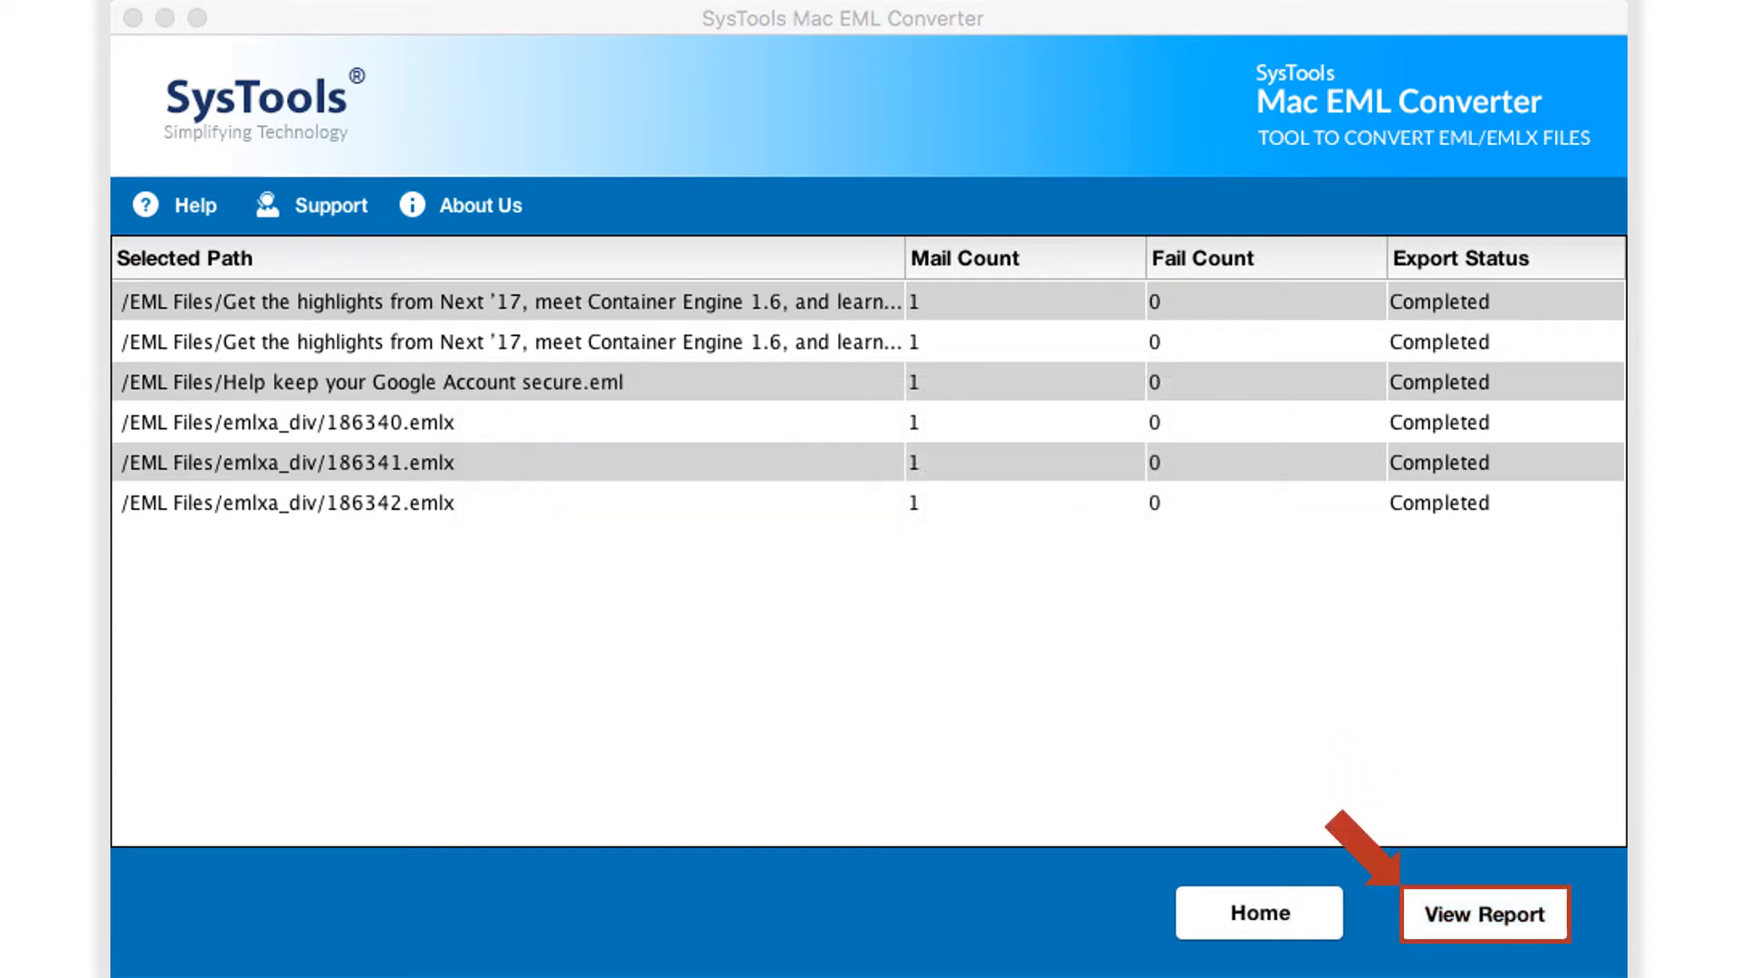
click(1482, 913)
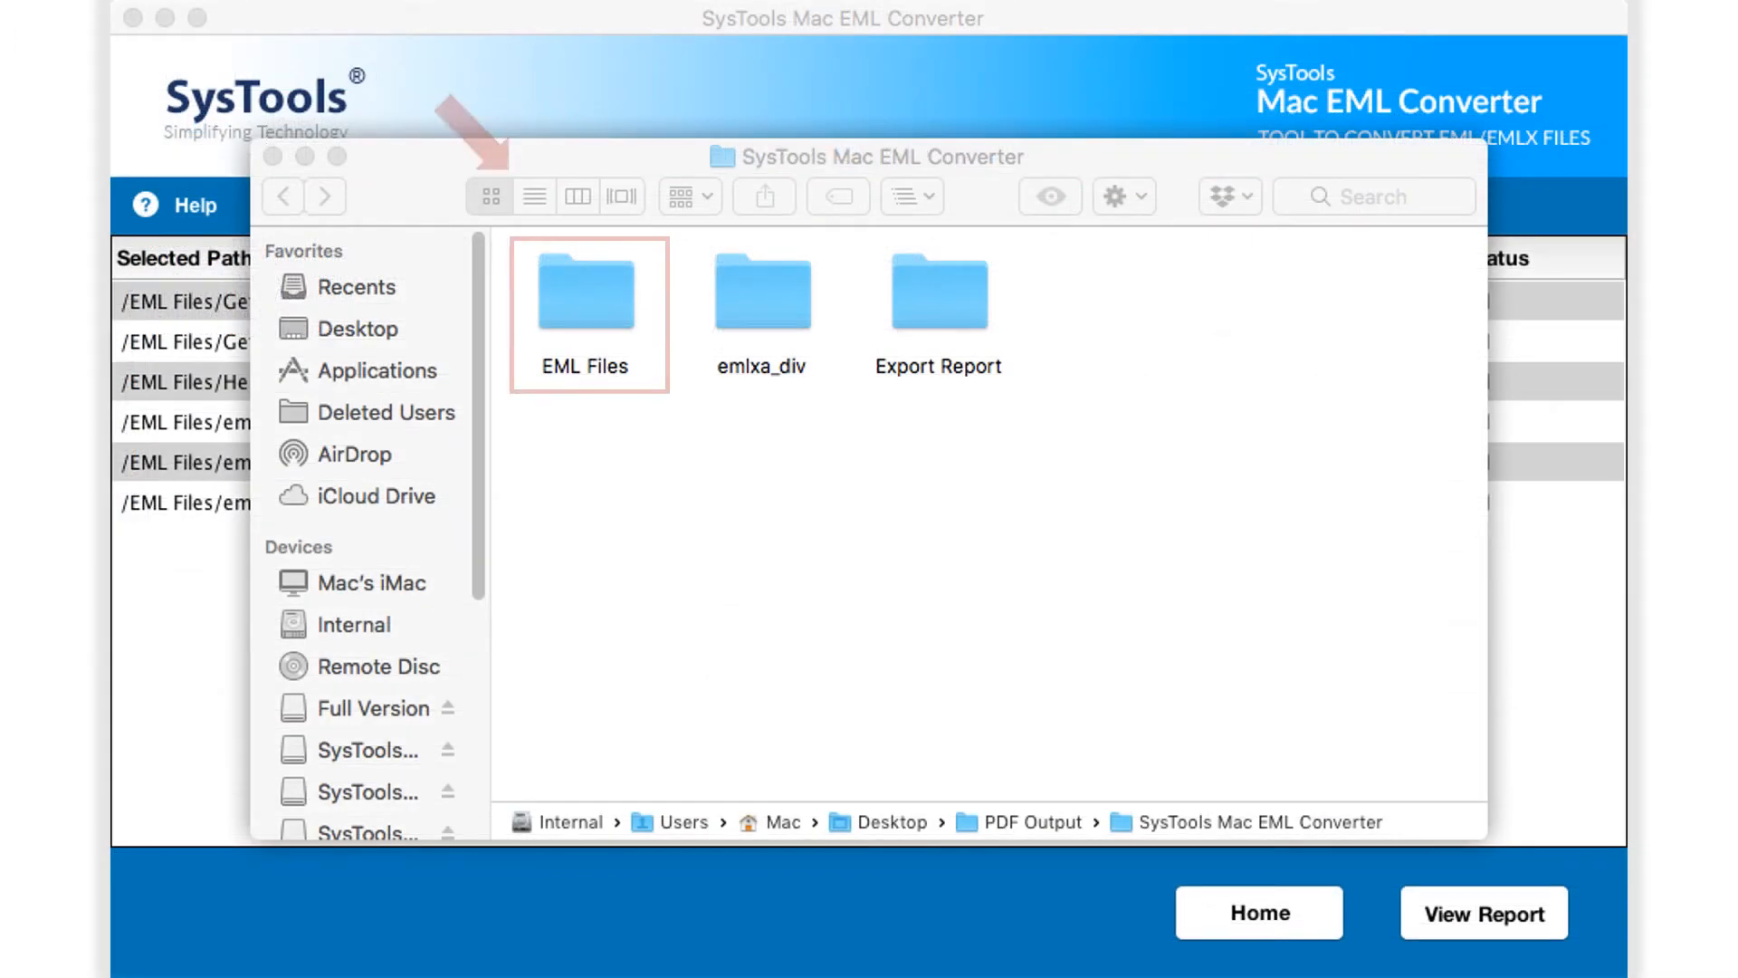
Step: Open Help keep your Google Account secure.pdf from the EML Files folder in Acrobat Reader
double_click(586, 288)
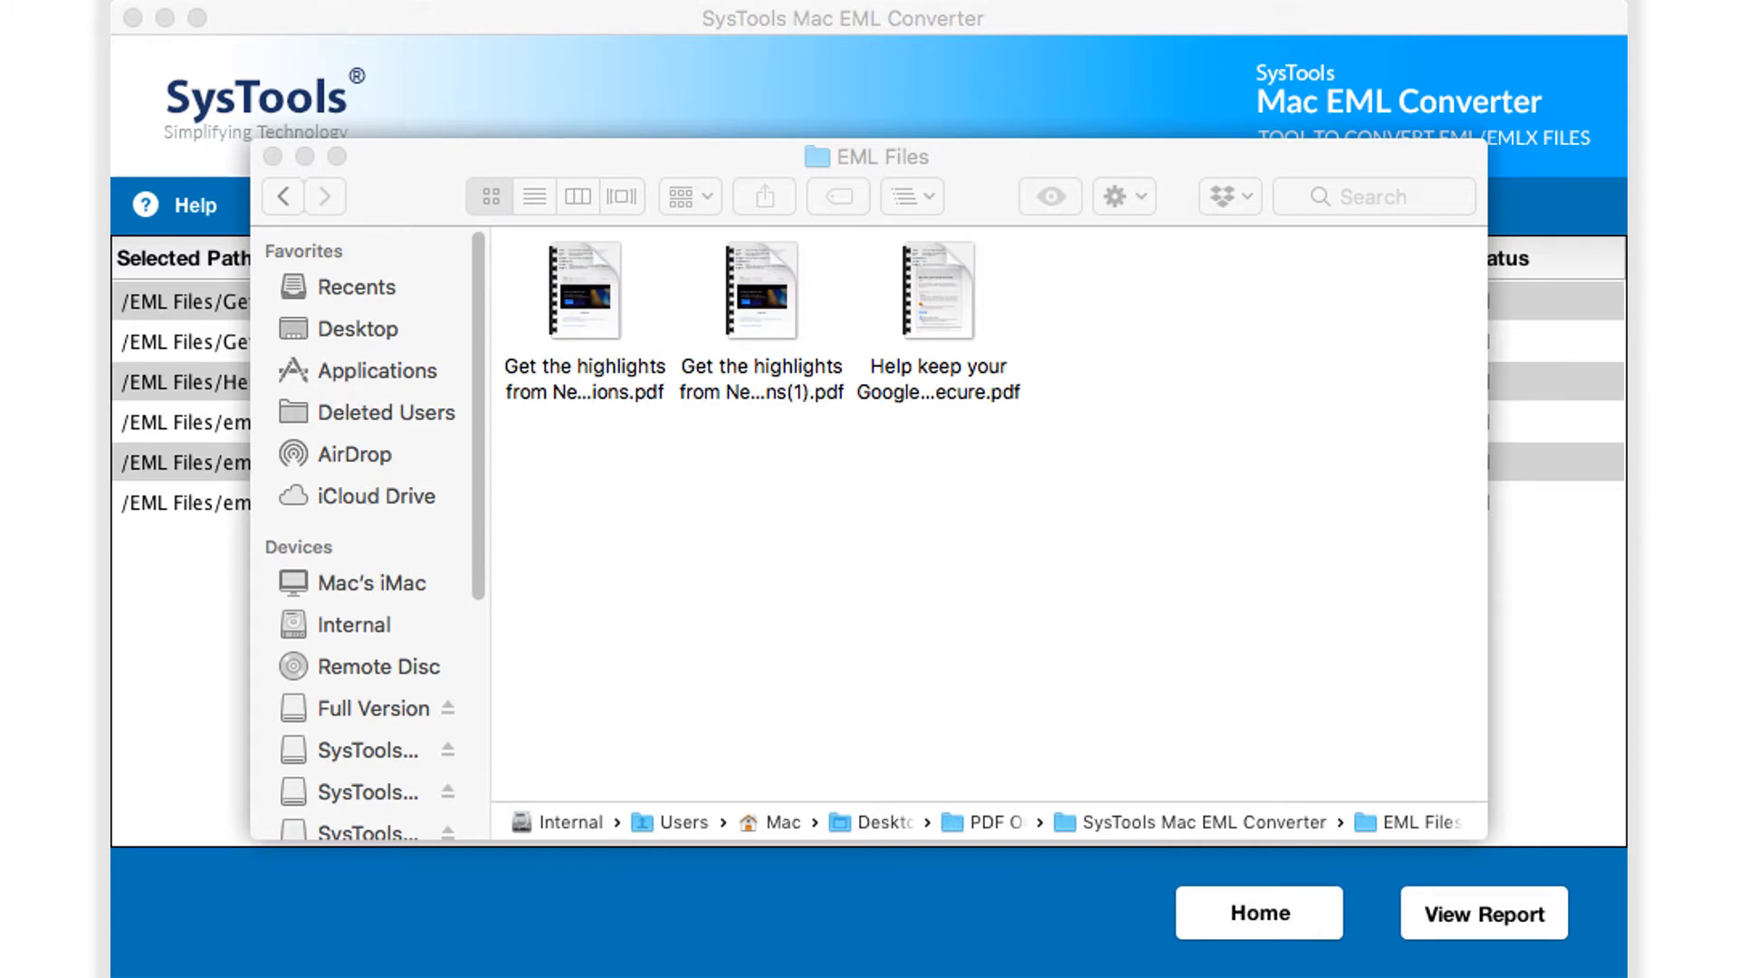
double_click(937, 290)
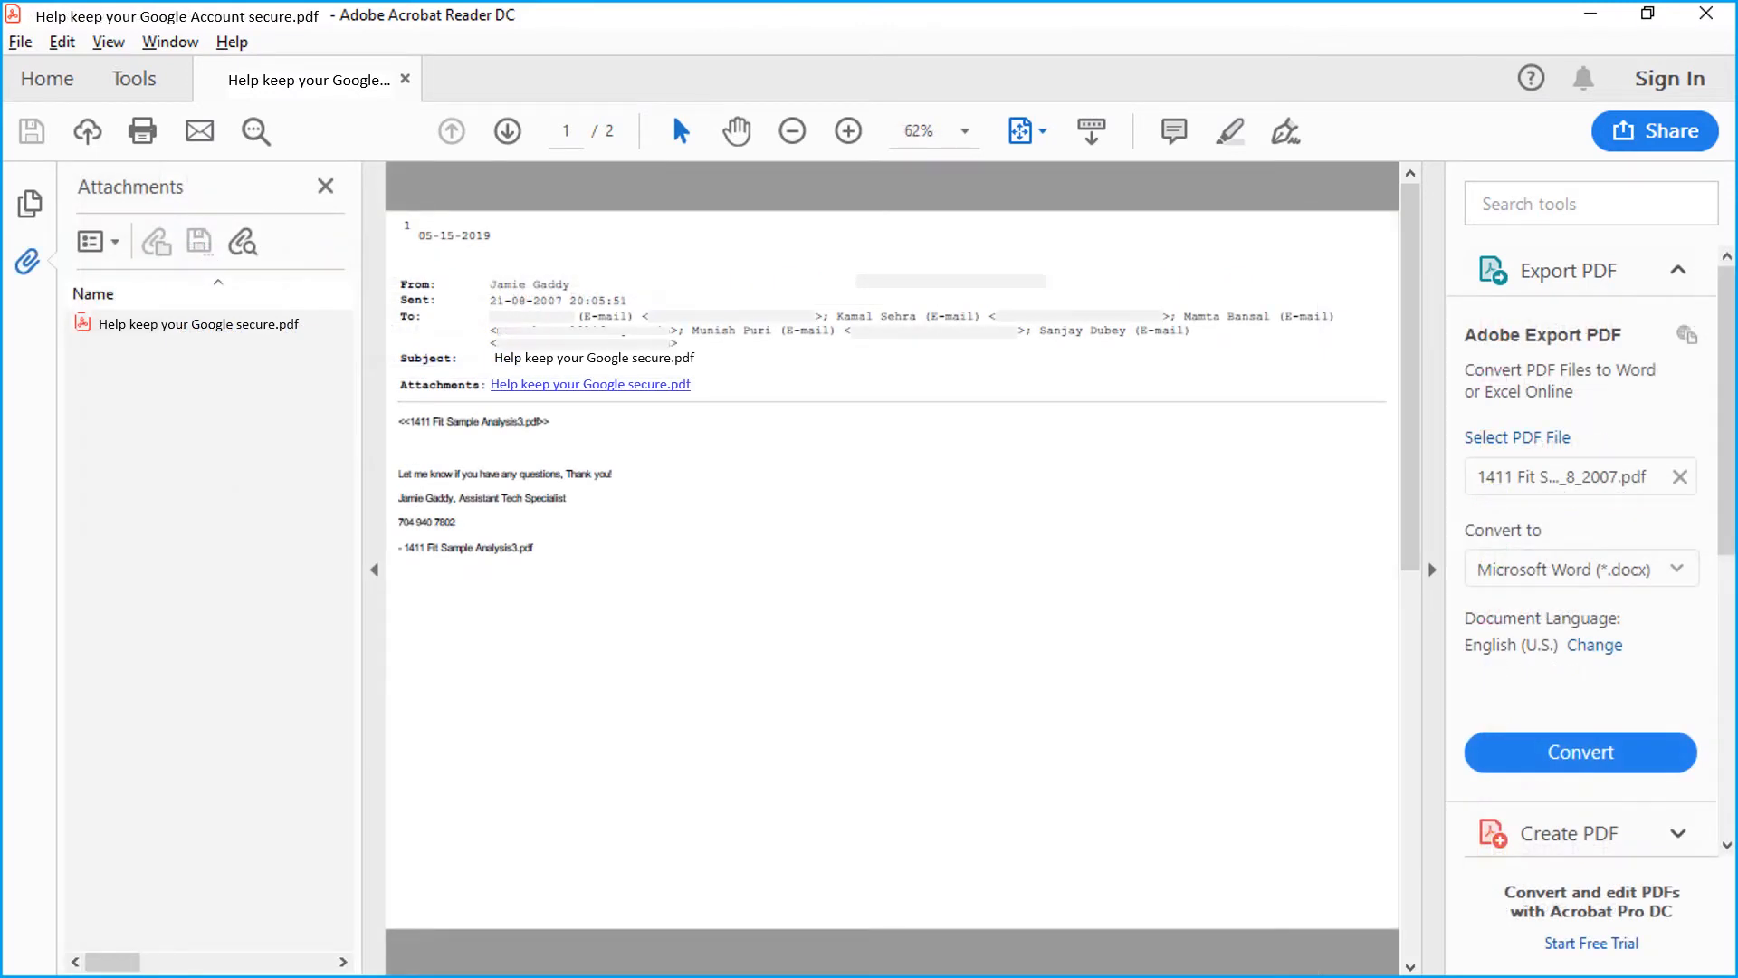
click(199, 324)
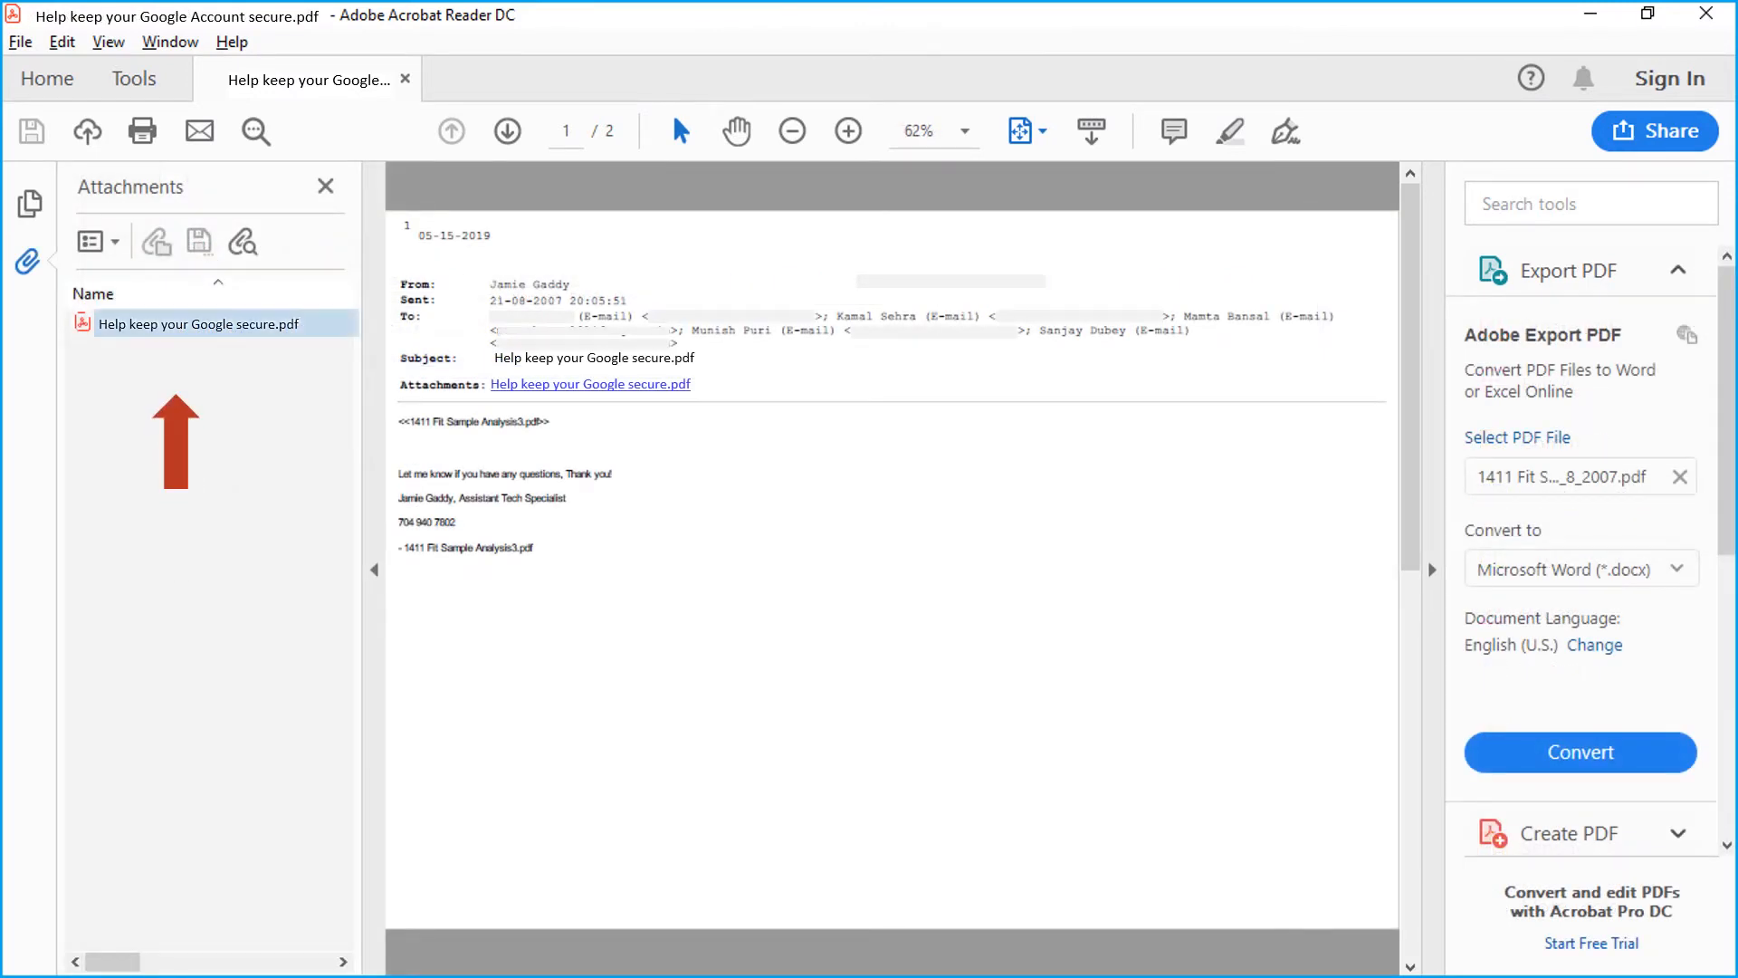
click(199, 322)
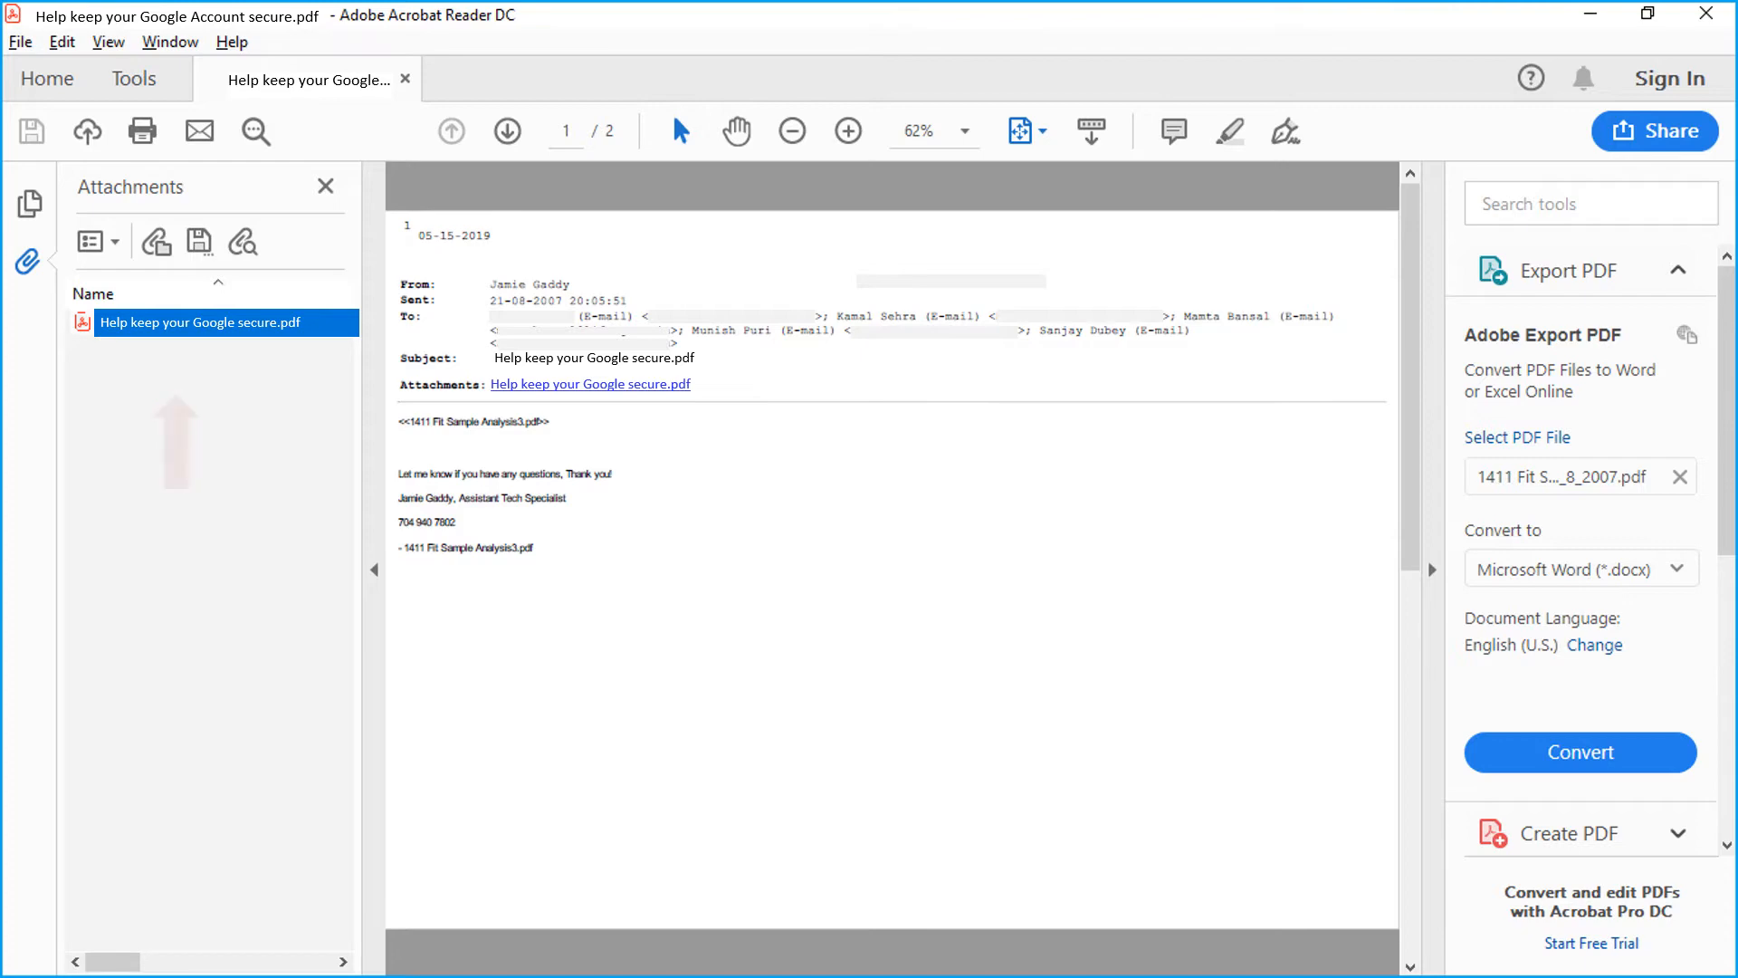